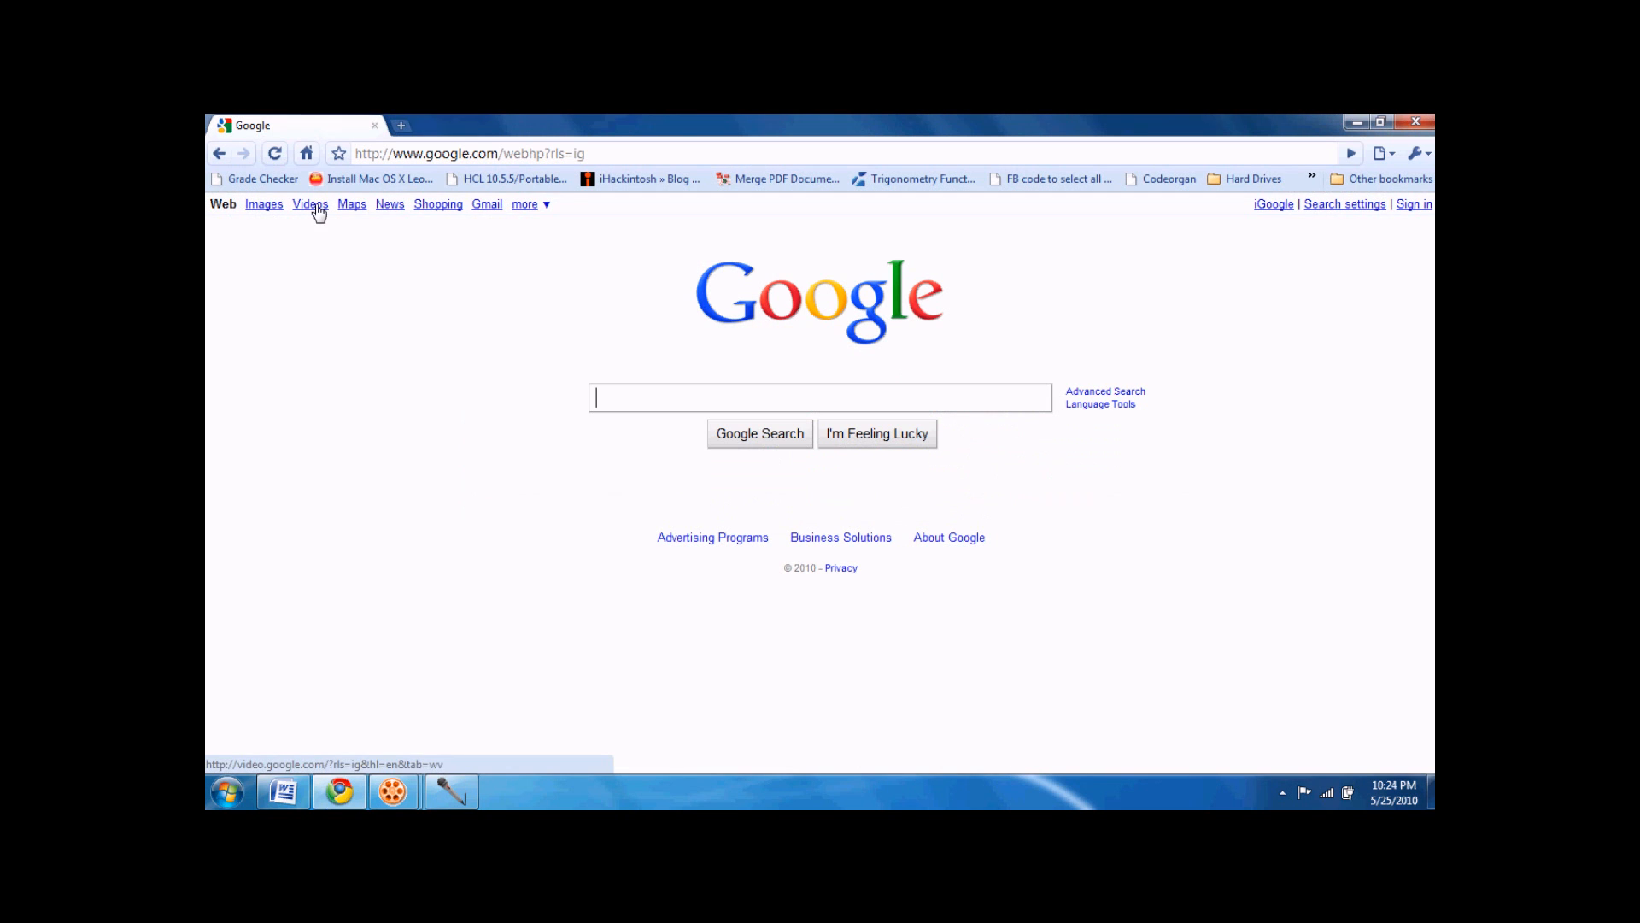
pyautogui.moveTo(418, 322)
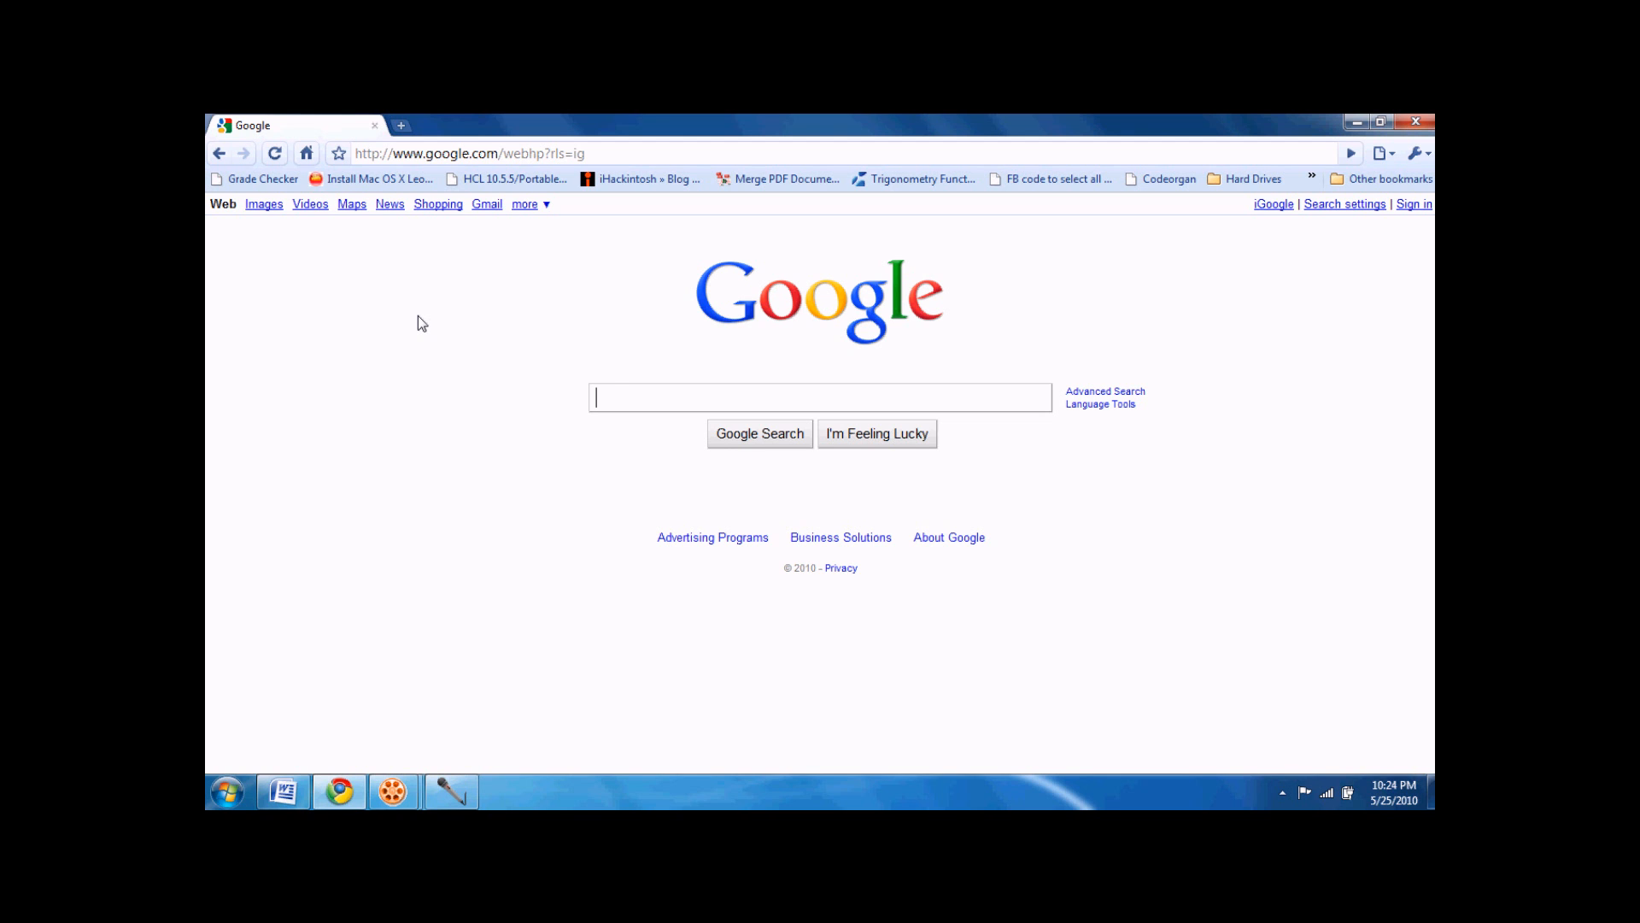
# - Search Google for 'quantam theory' and open the Quantum theory Wikipedia result
pyautogui.write('quantam theory')
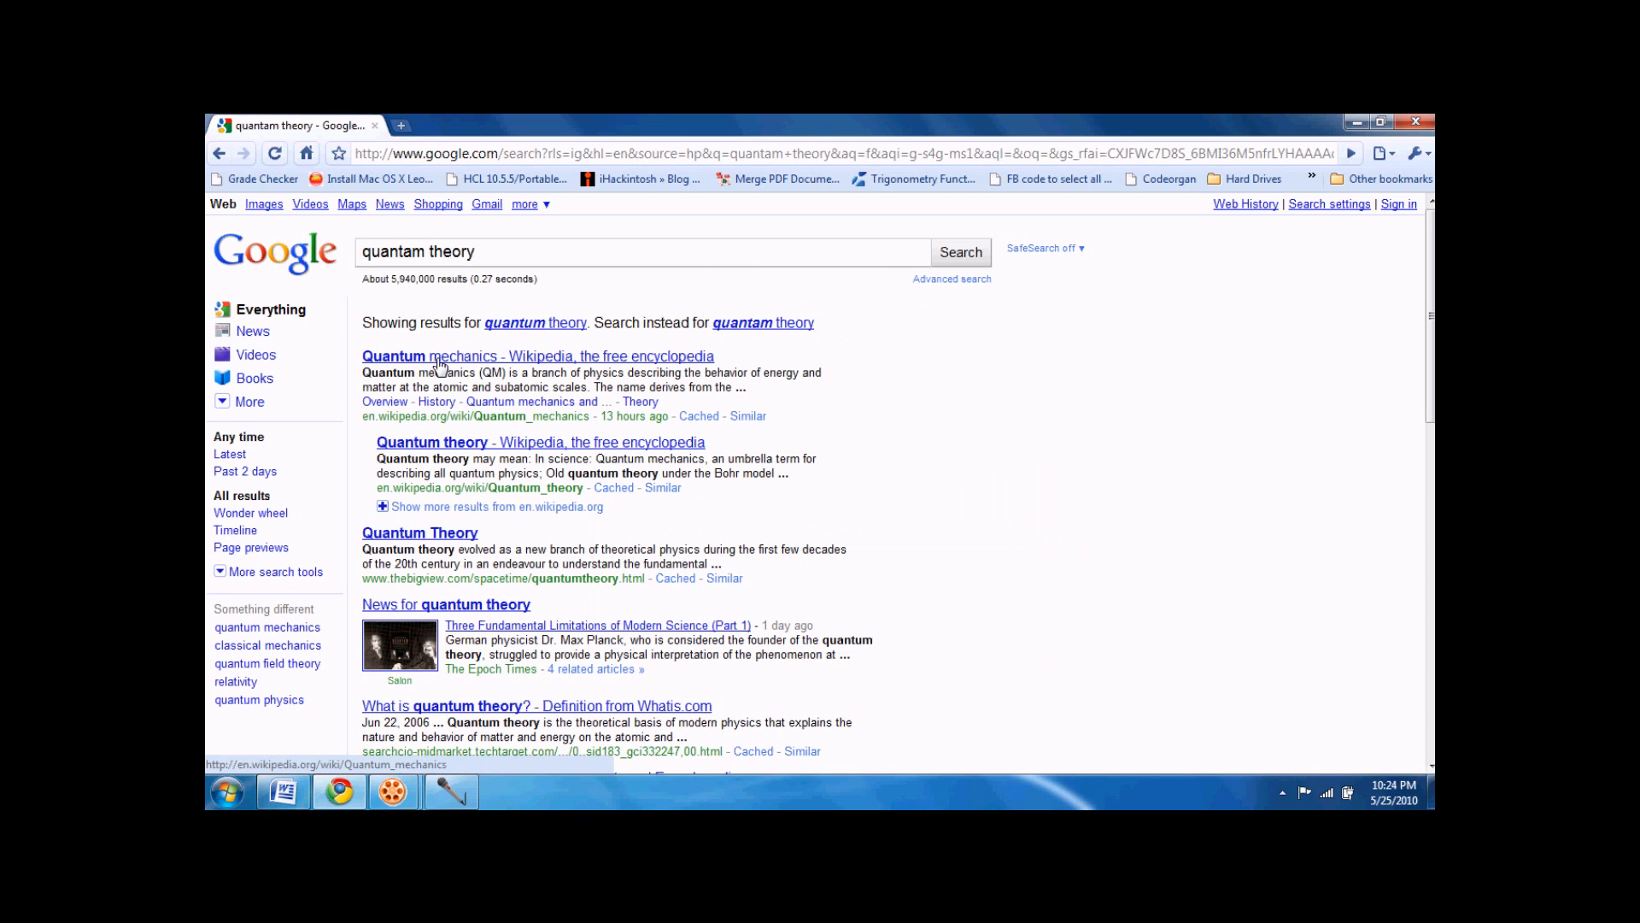
pyautogui.moveTo(447, 457)
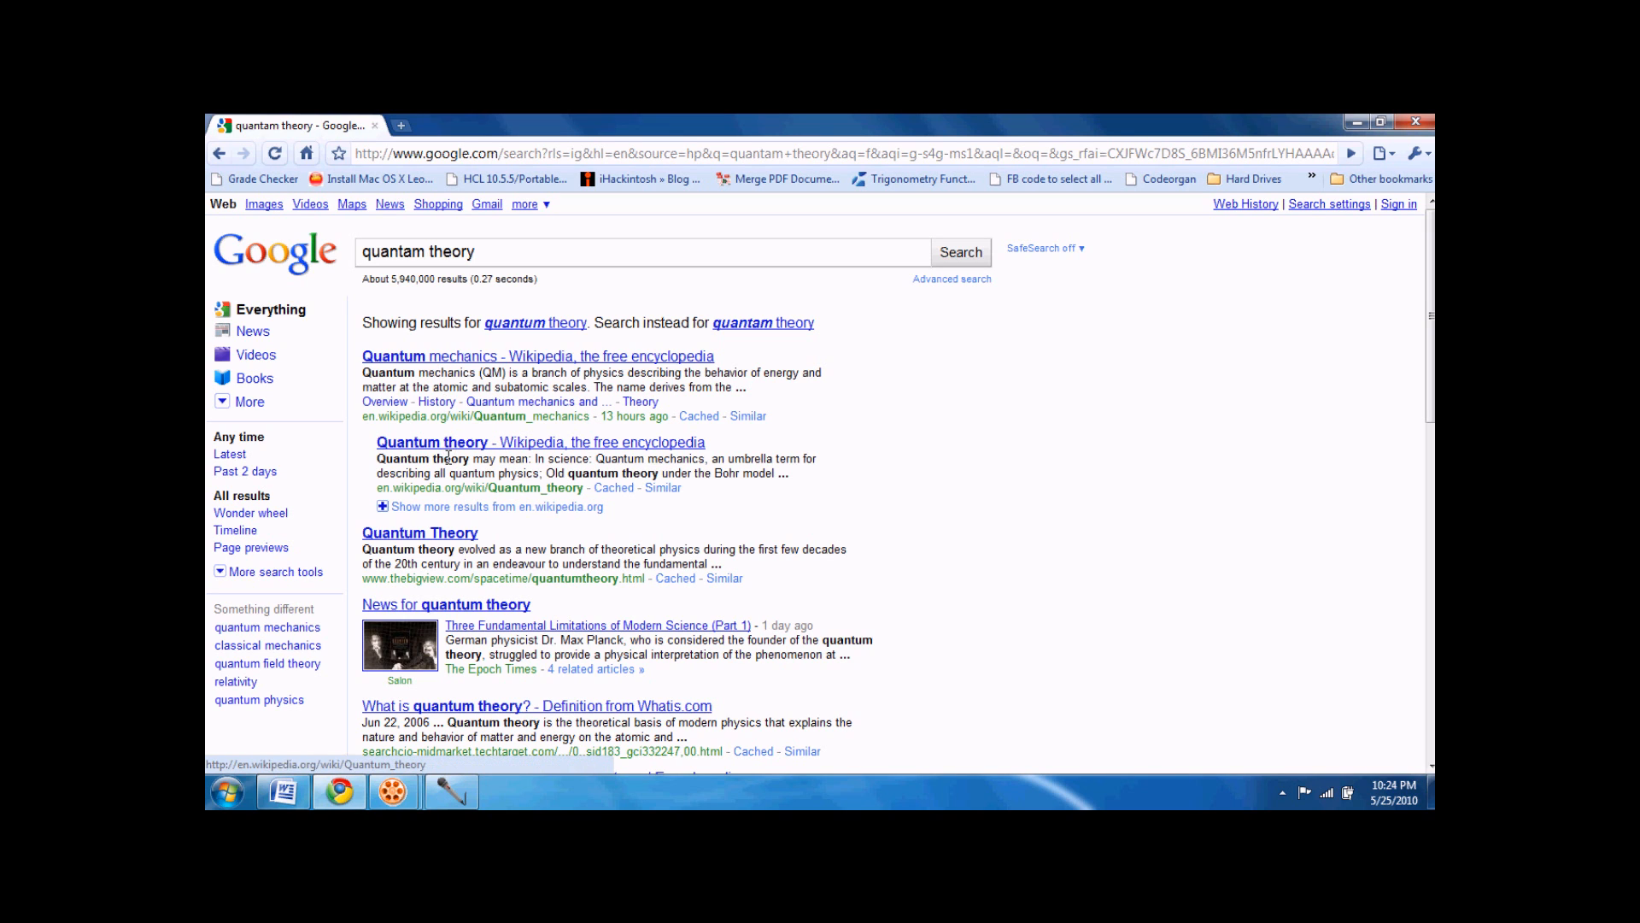
pyautogui.click(433, 442)
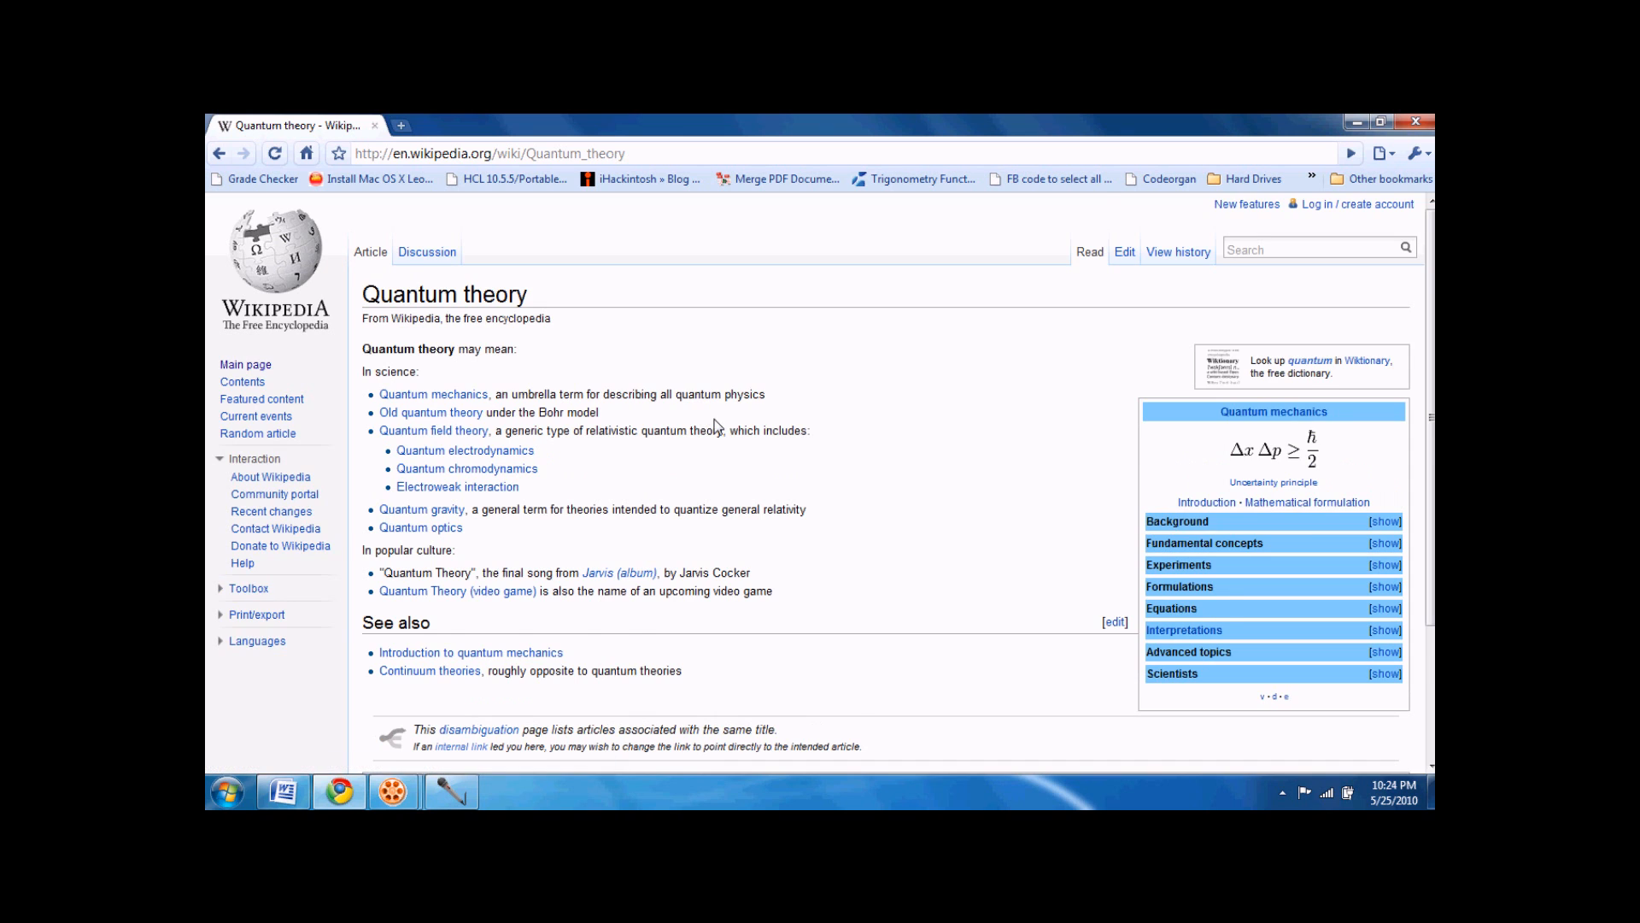
# - Go from the Wikipedia disambiguation page to the Quantum mechanics article
pyautogui.scroll(-3)
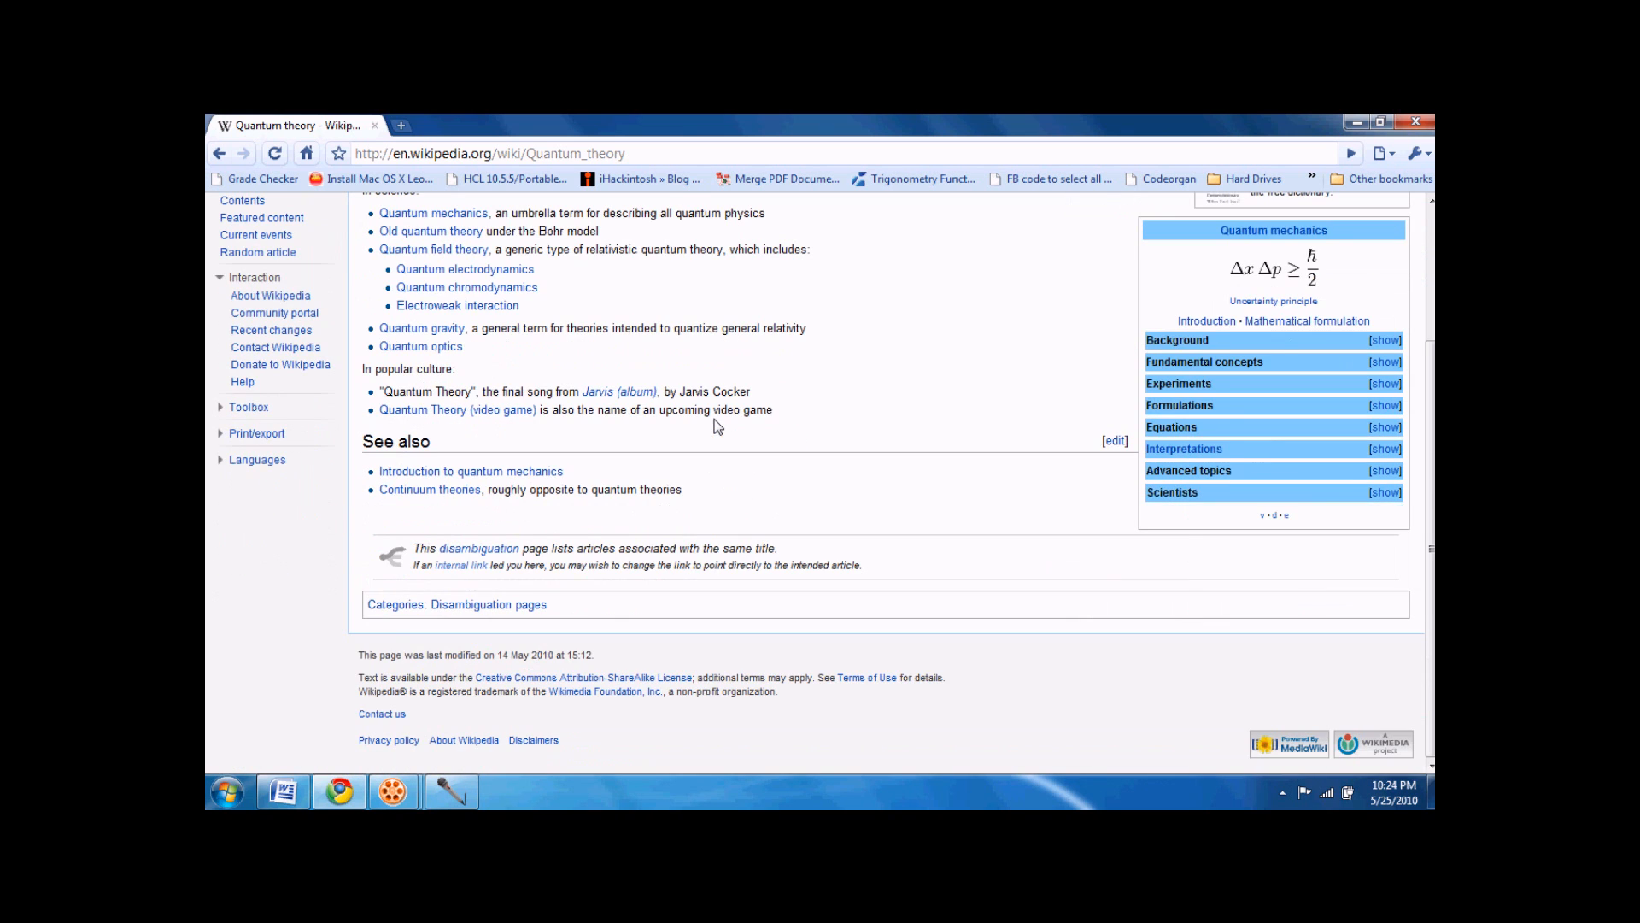
pyautogui.scroll(3)
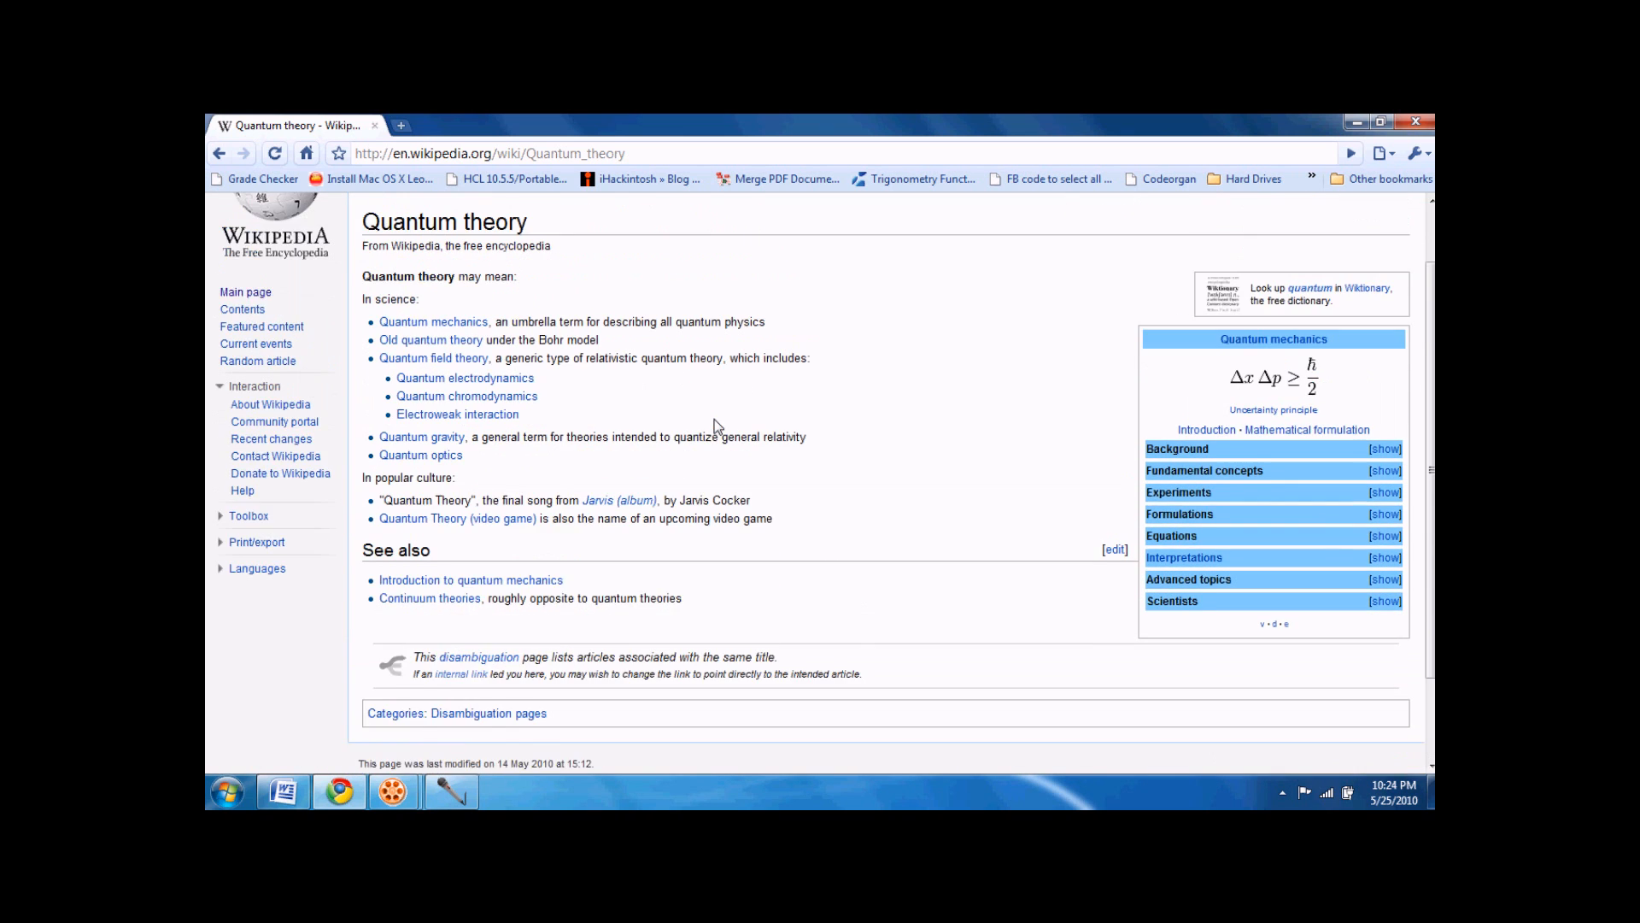
pyautogui.click(432, 321)
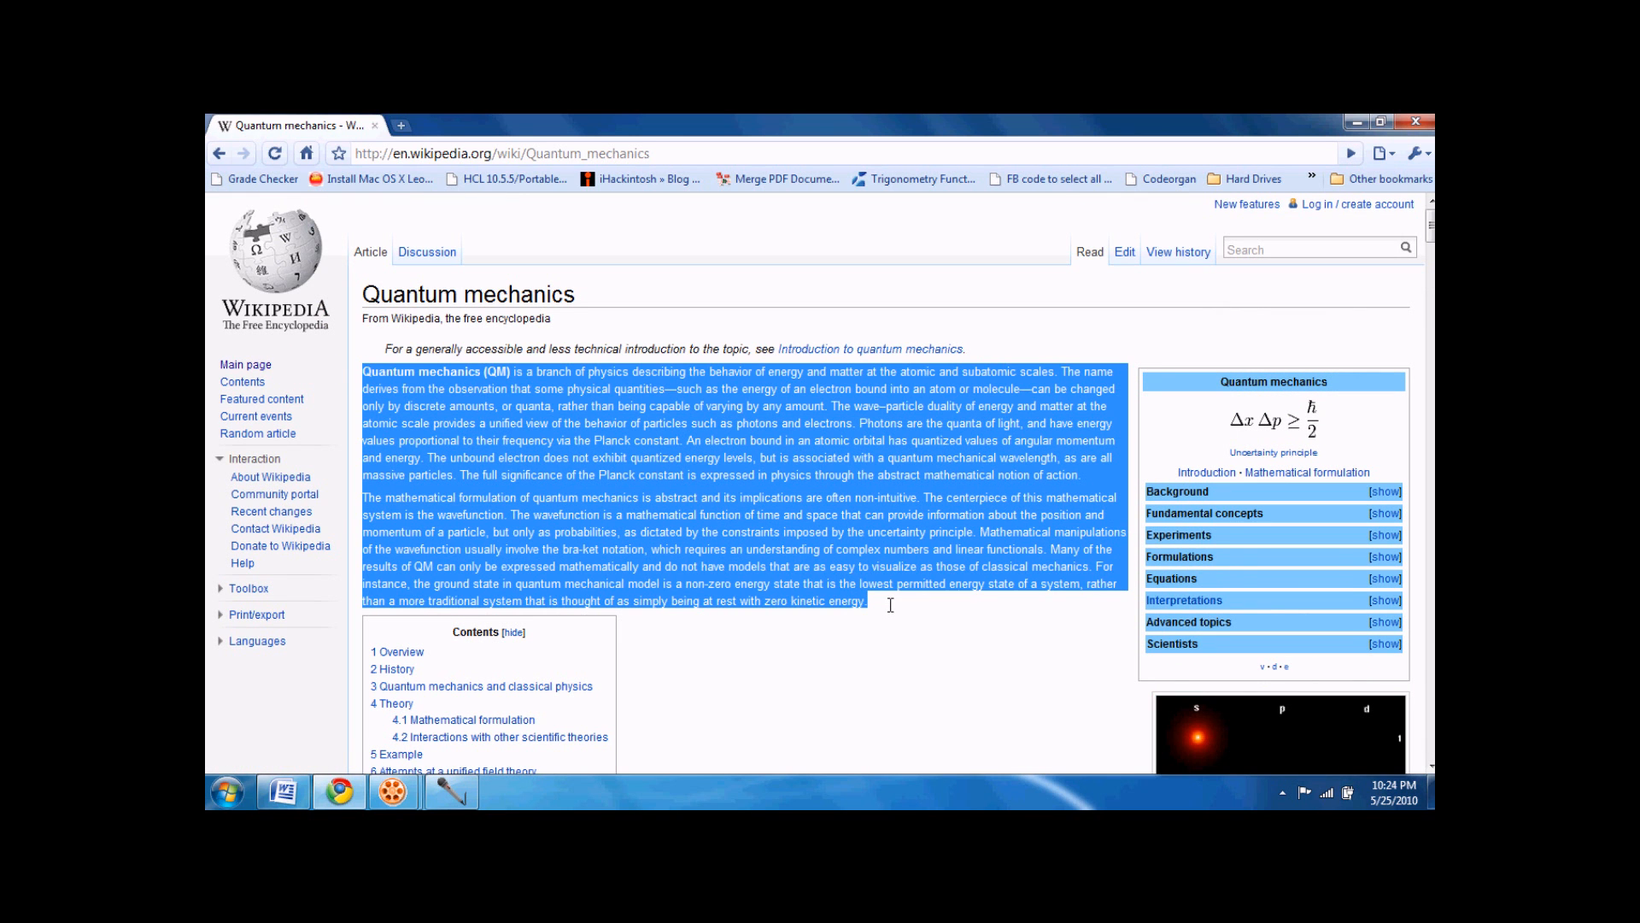
pyautogui.moveTo(890, 612)
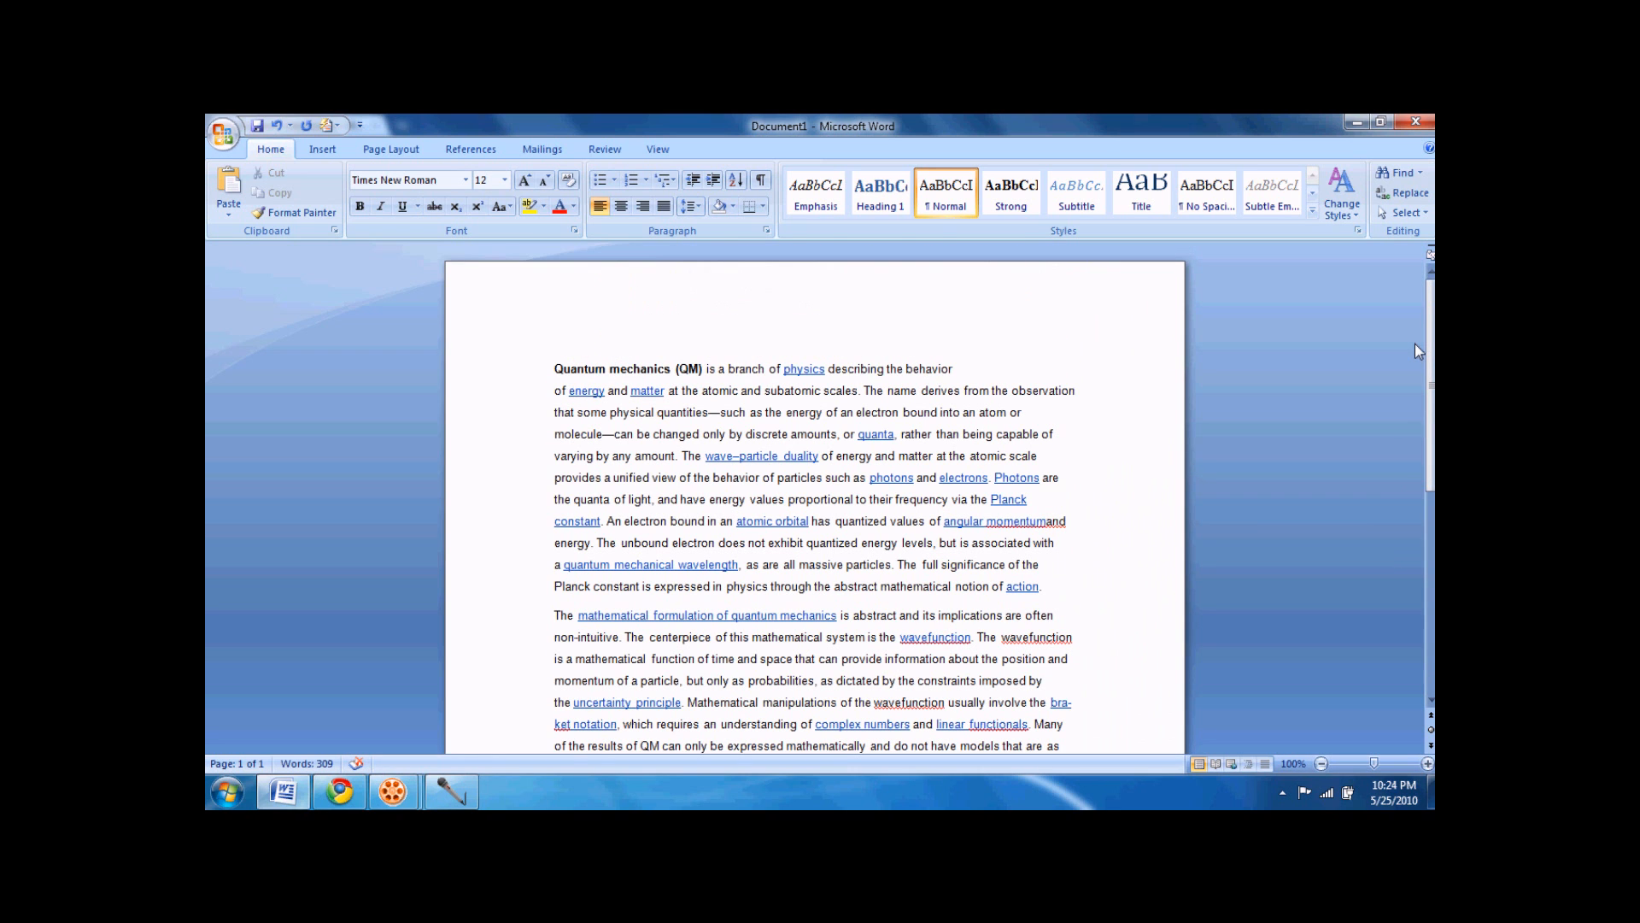
pyautogui.moveTo(894, 293)
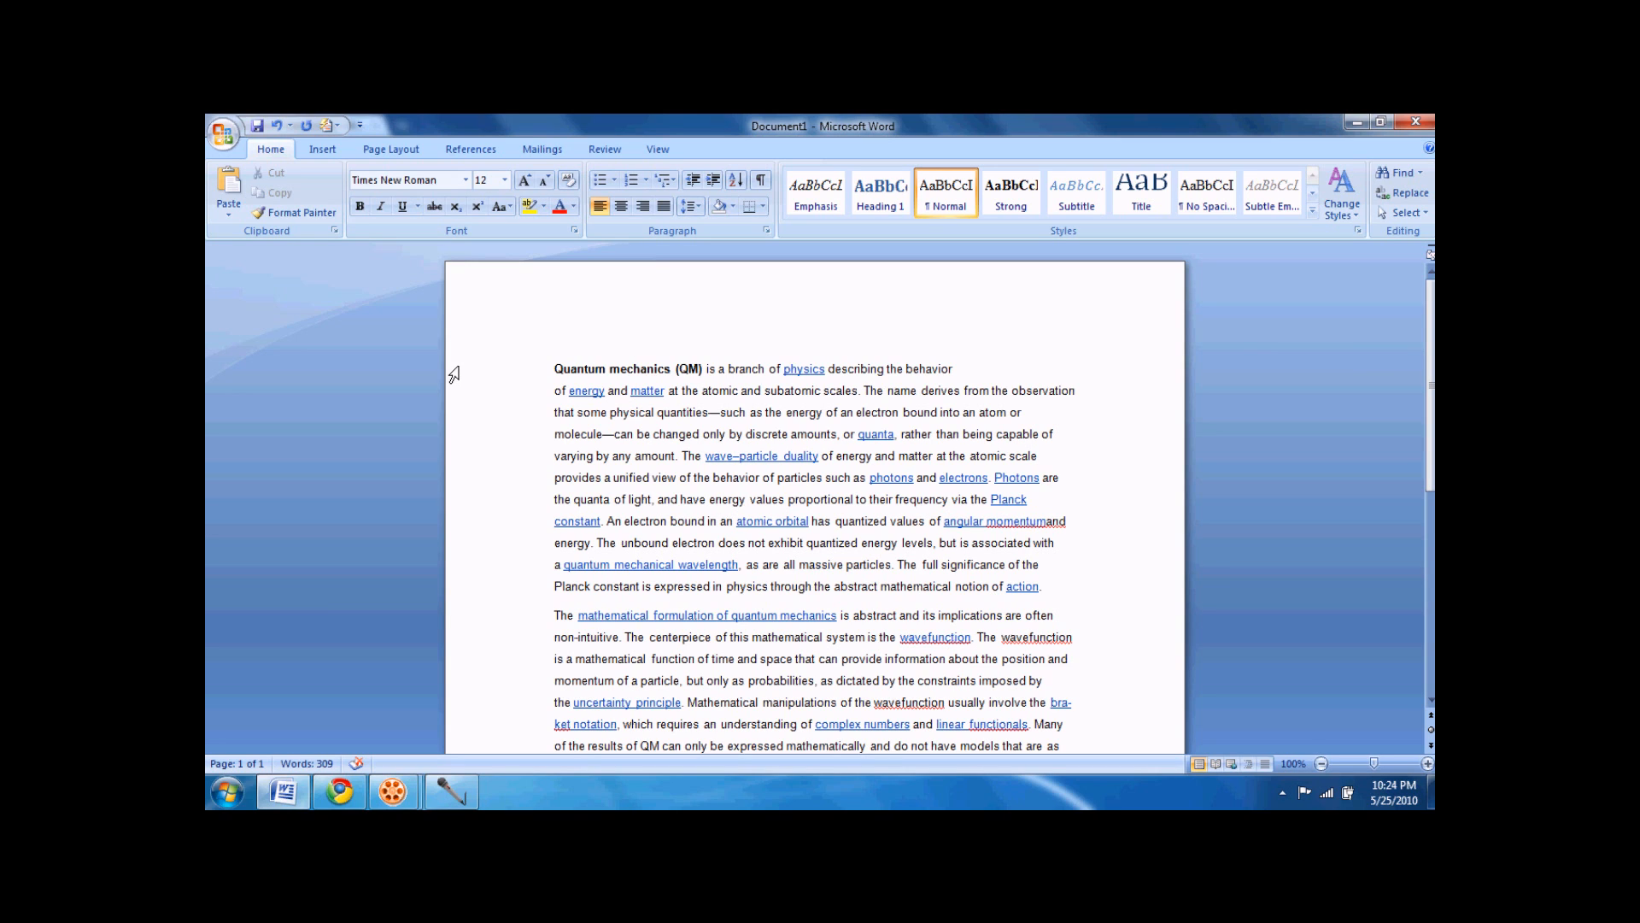
pyautogui.moveTo(356, 298)
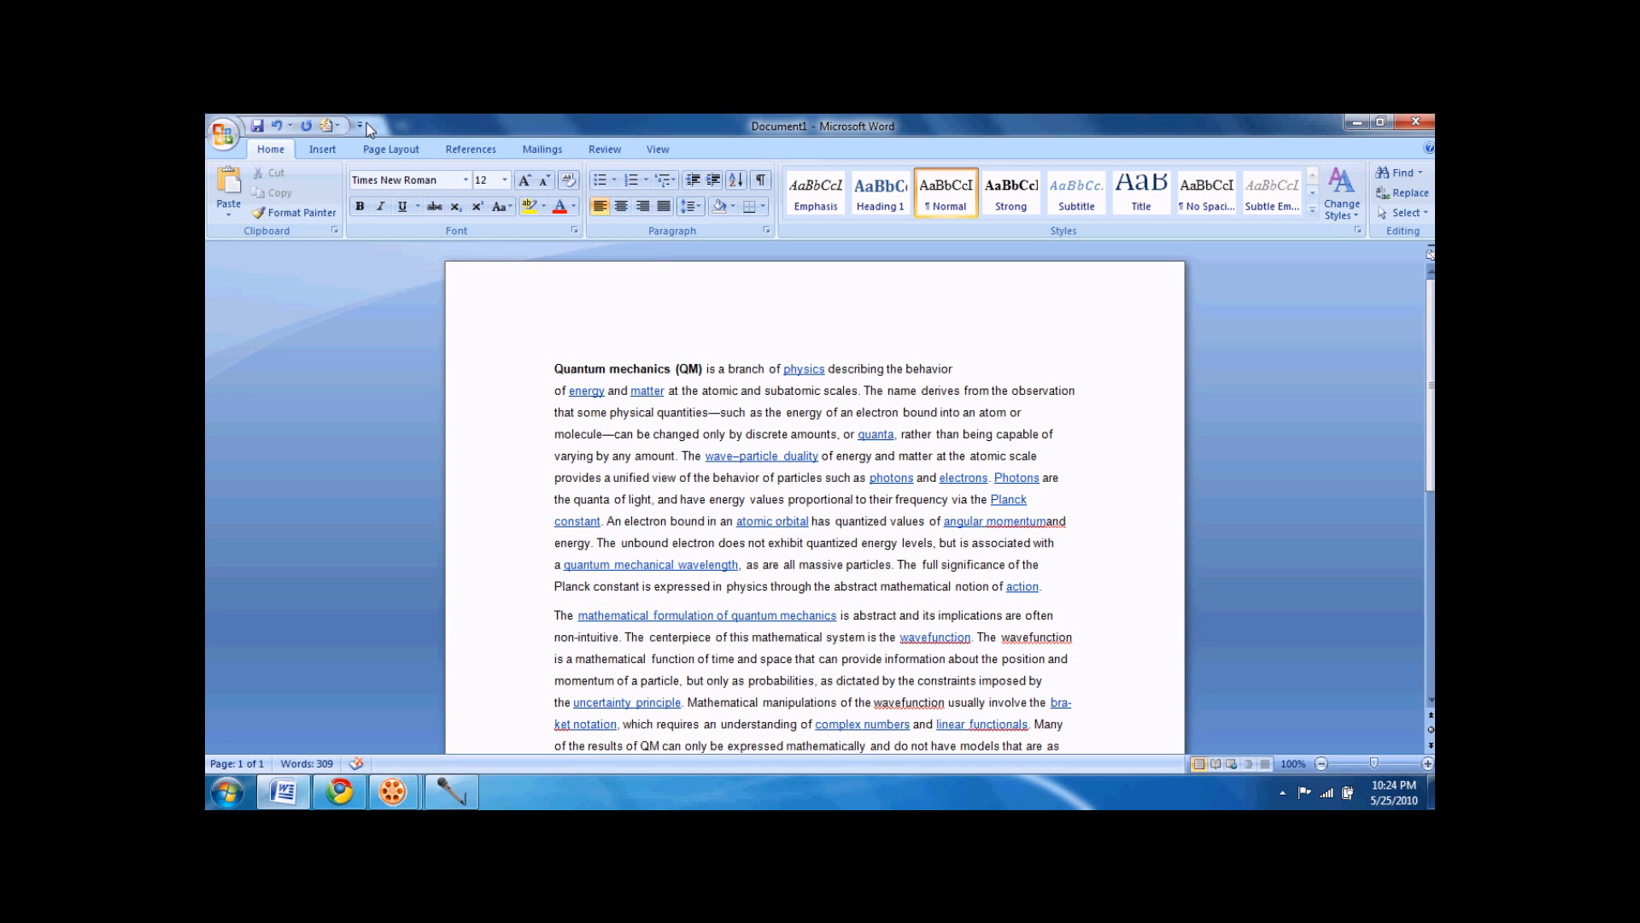
pyautogui.moveTo(359, 125)
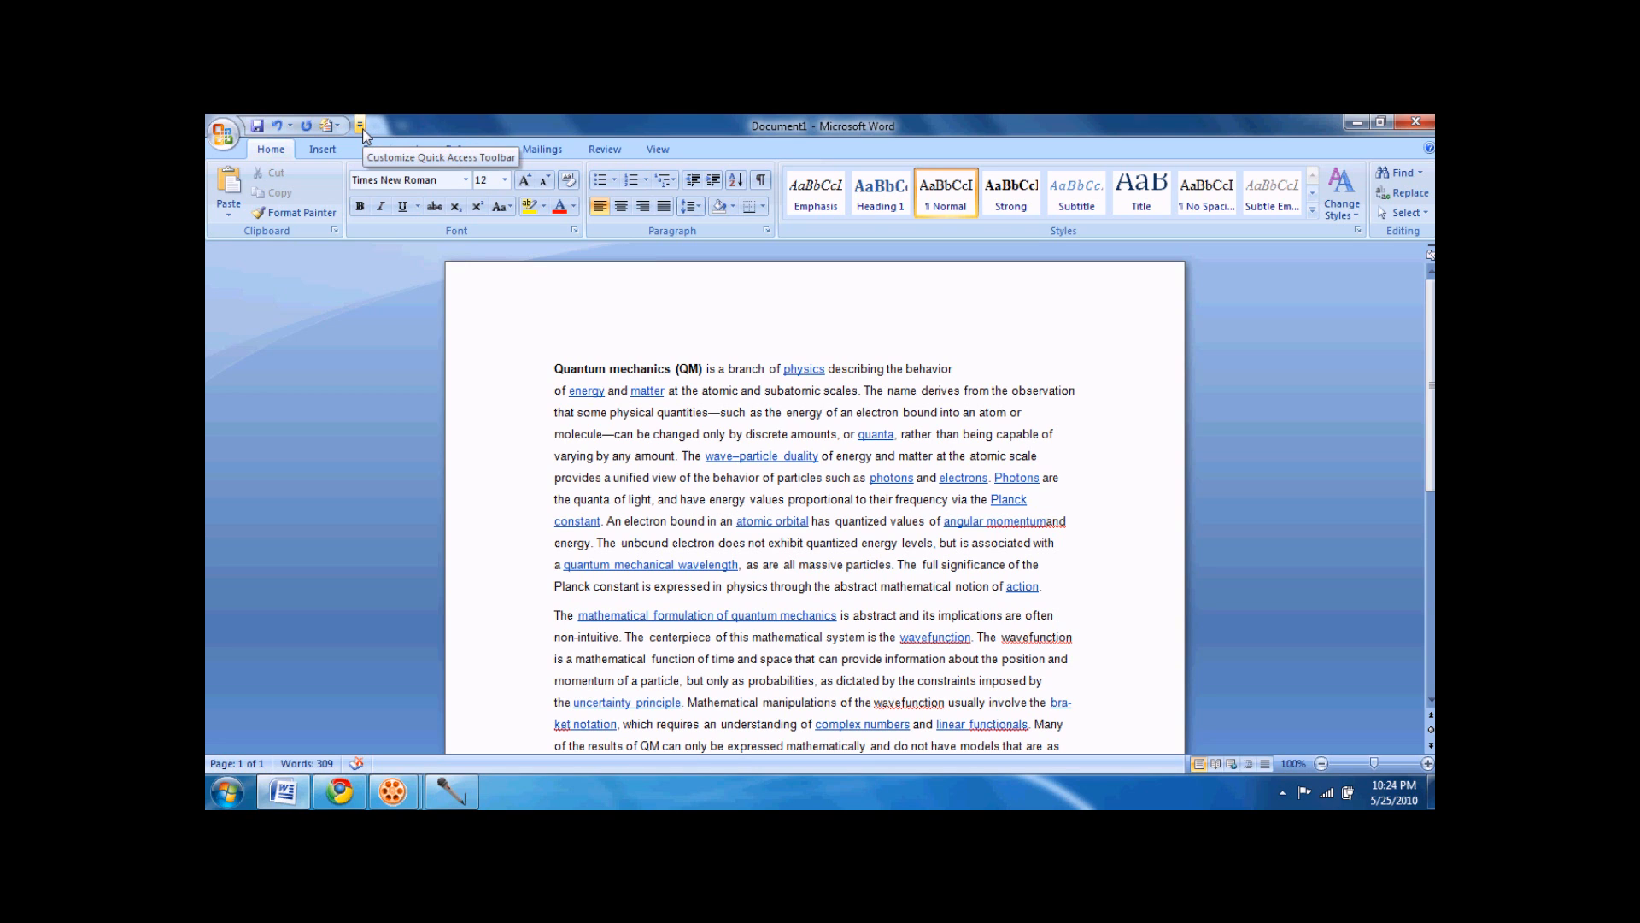
pyautogui.click(359, 125)
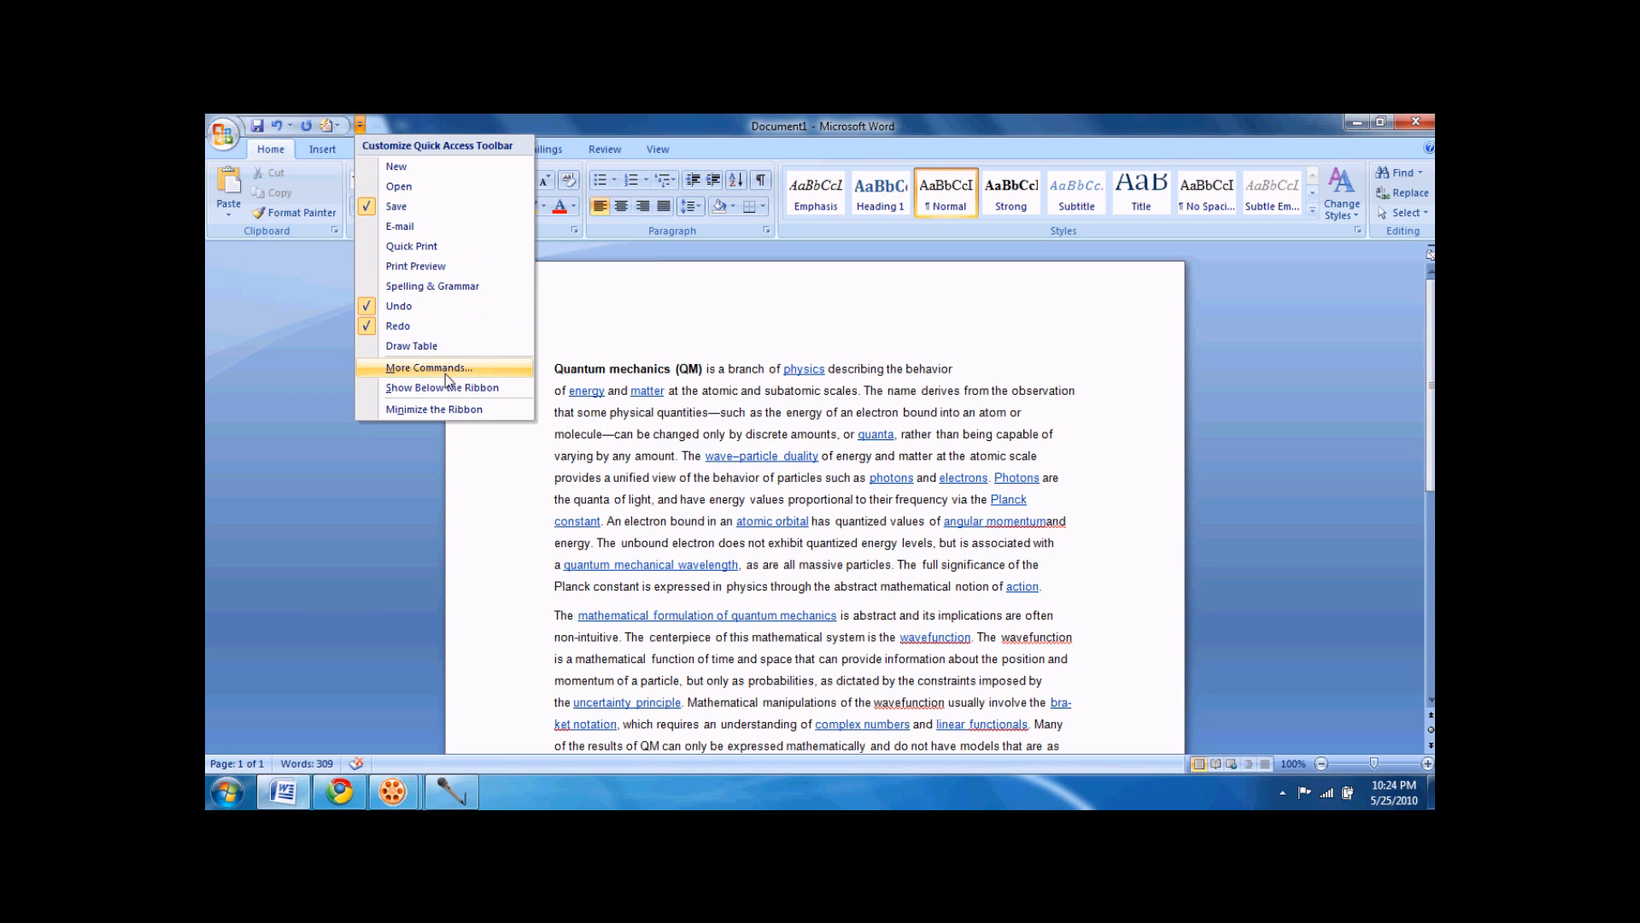
pyautogui.click(428, 367)
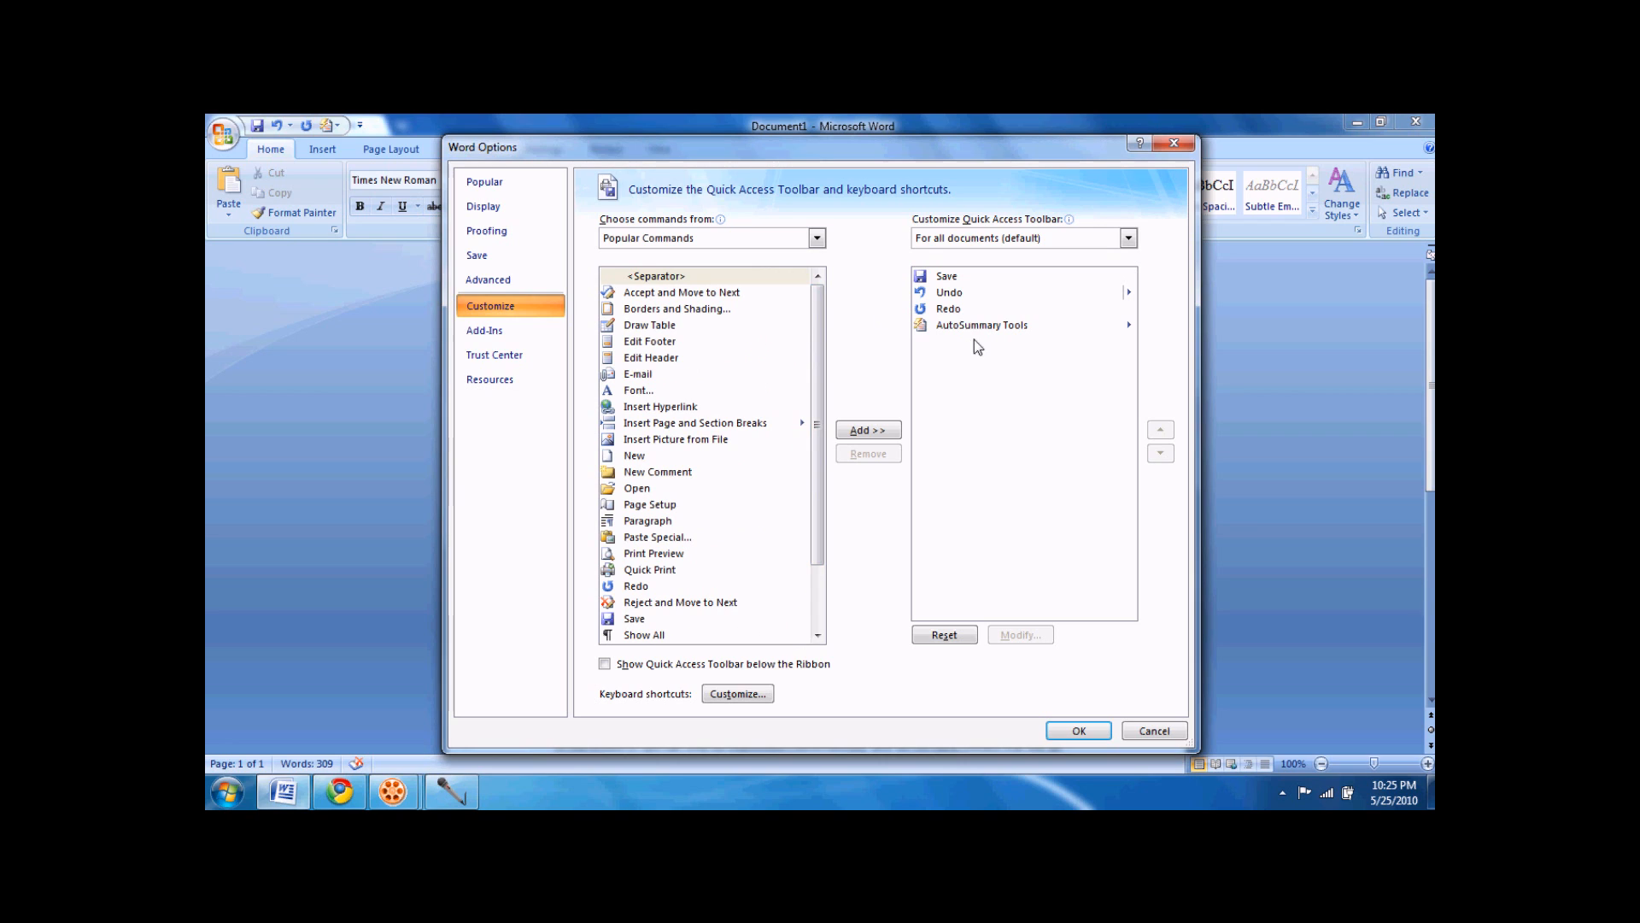
pyautogui.click(982, 324)
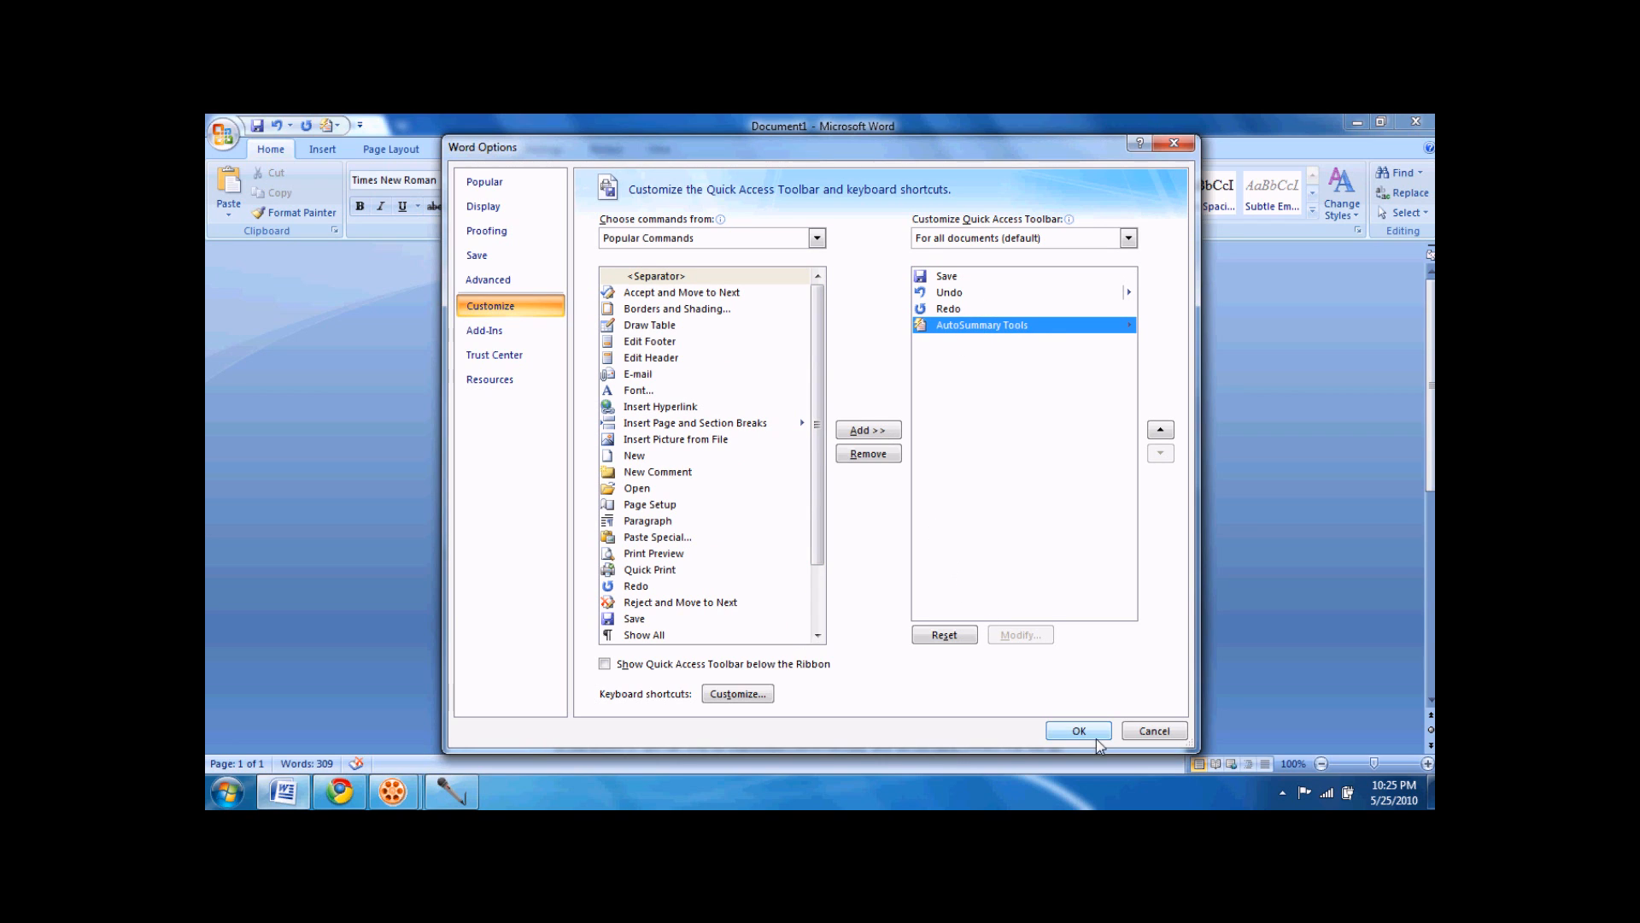
pyautogui.moveTo(1154, 731)
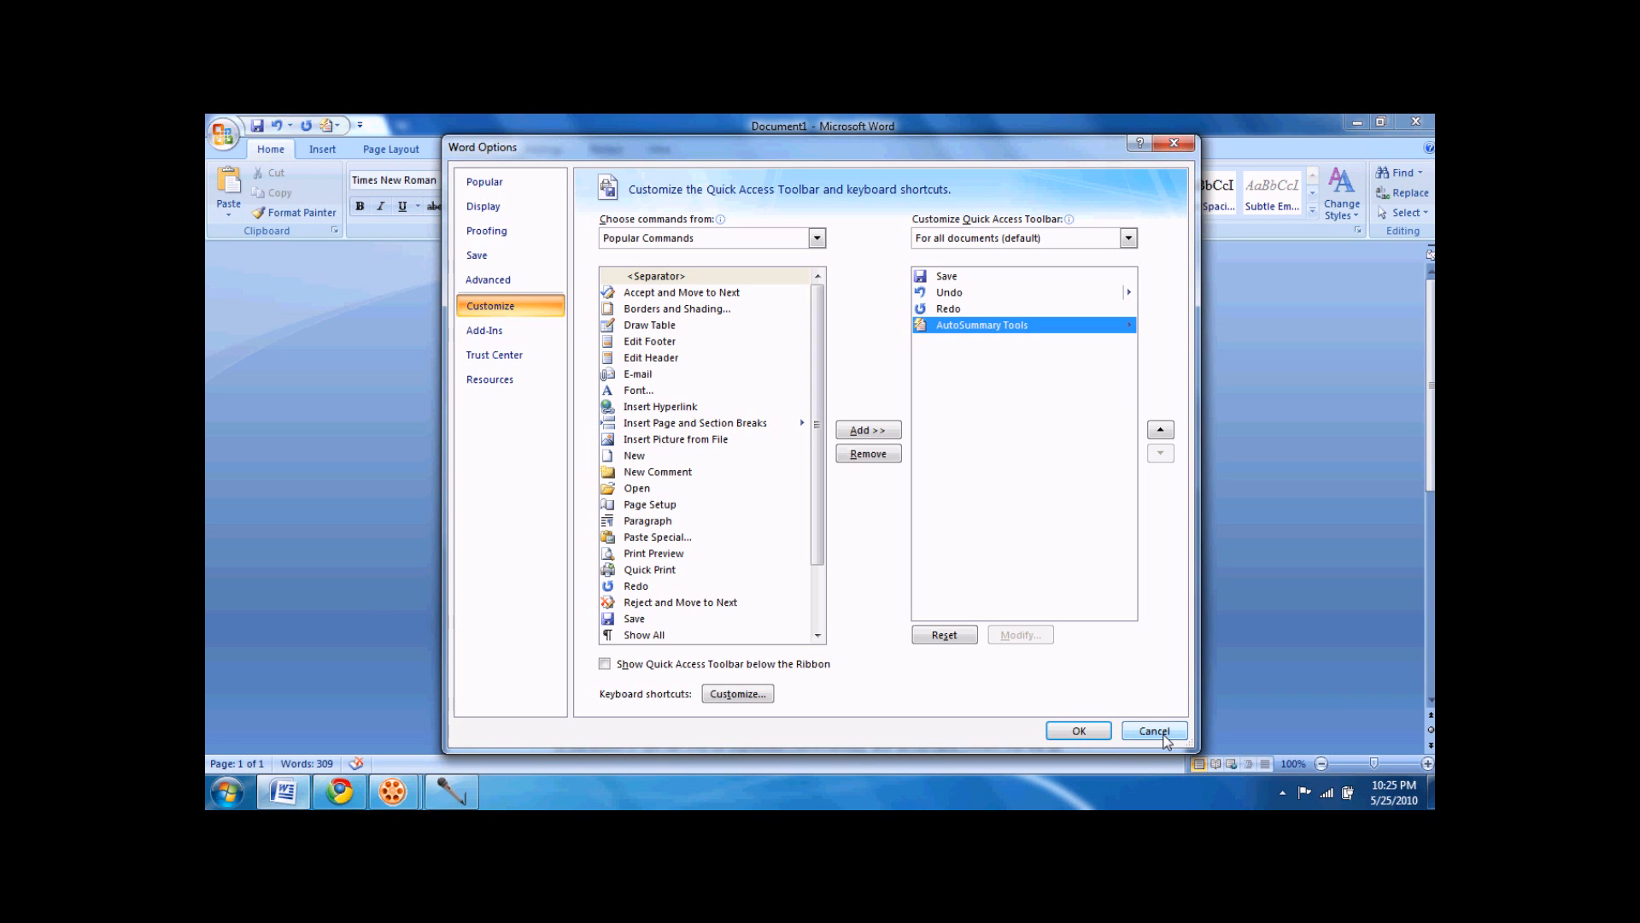
pyautogui.click(1153, 730)
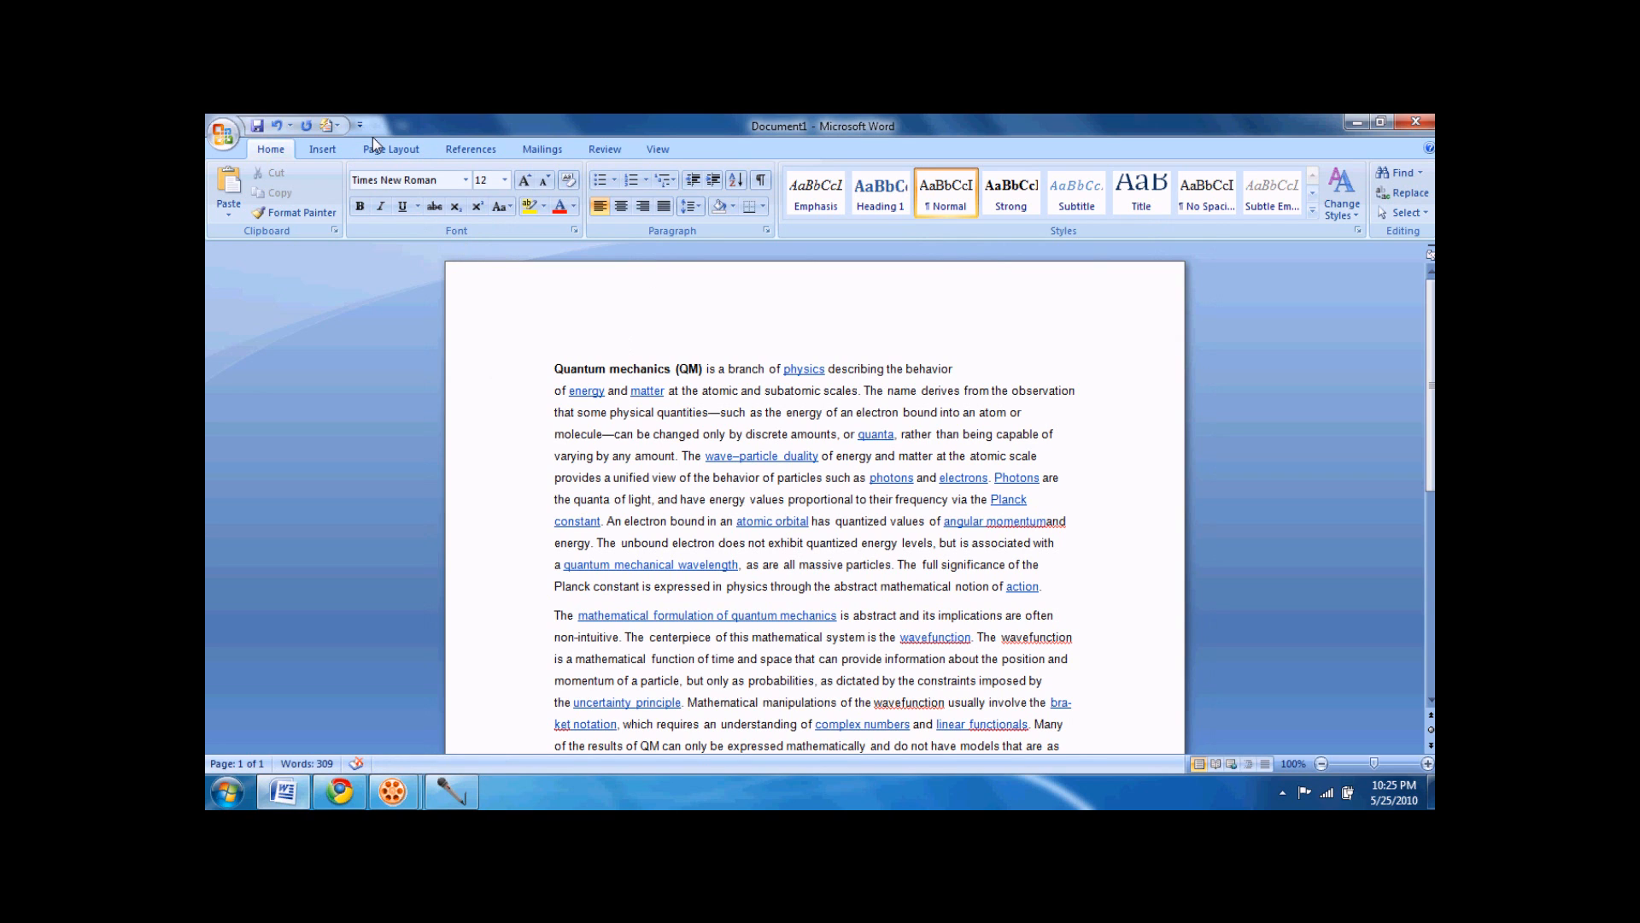
# - Run AutoSummarize to insert a 25% executive summary at the document's top
pyautogui.click(325, 126)
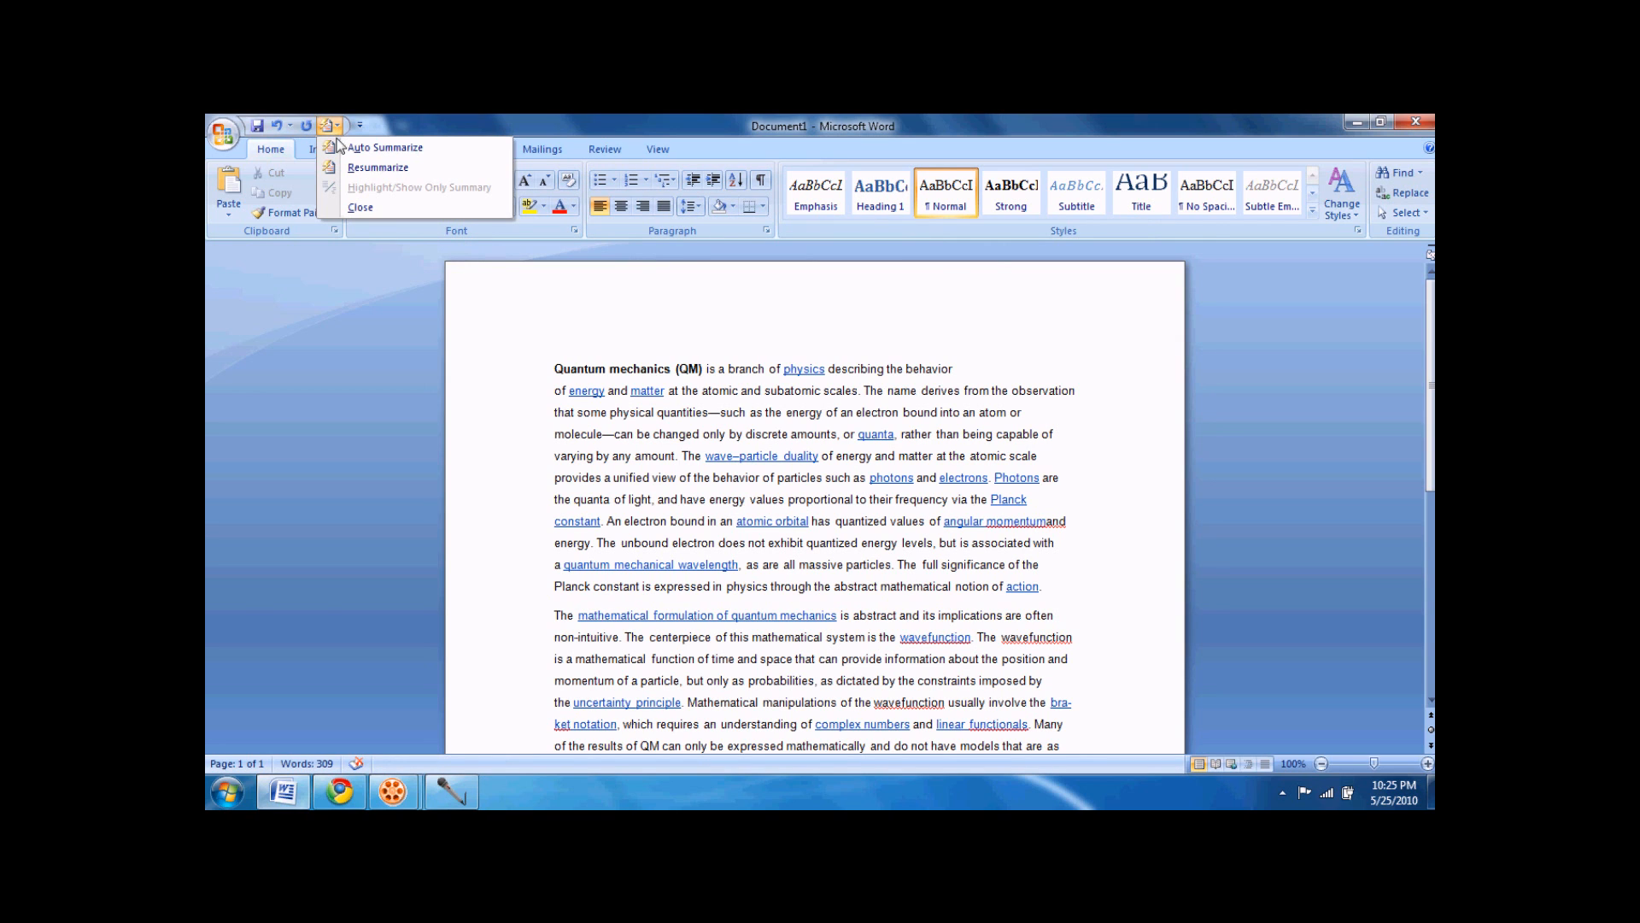
pyautogui.click(384, 147)
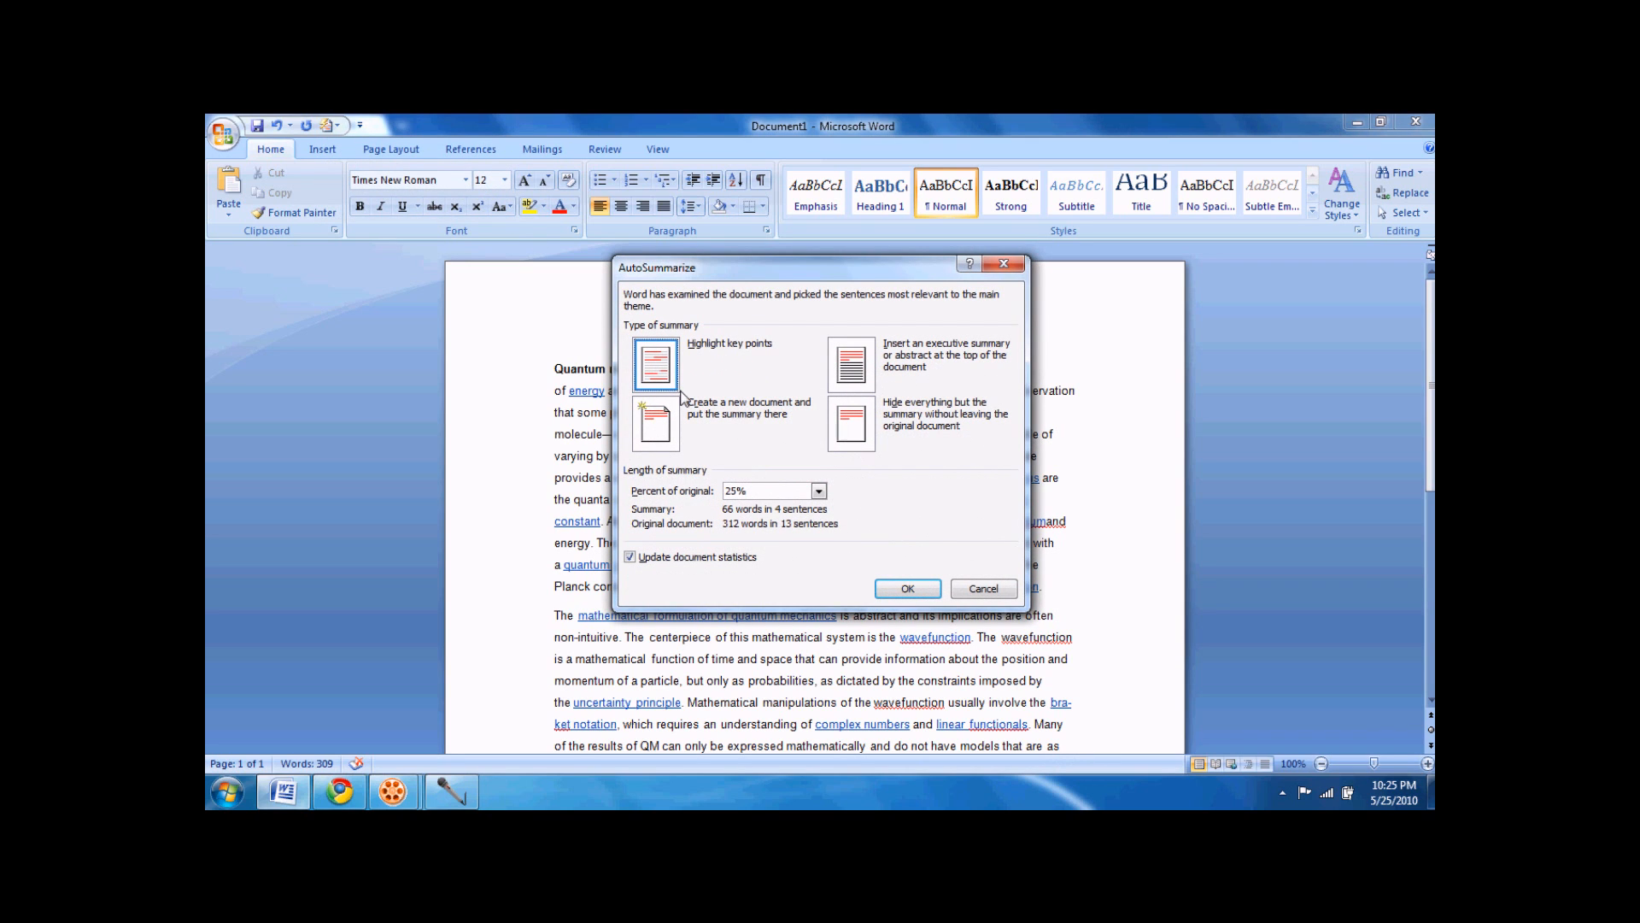
pyautogui.moveTo(907, 350)
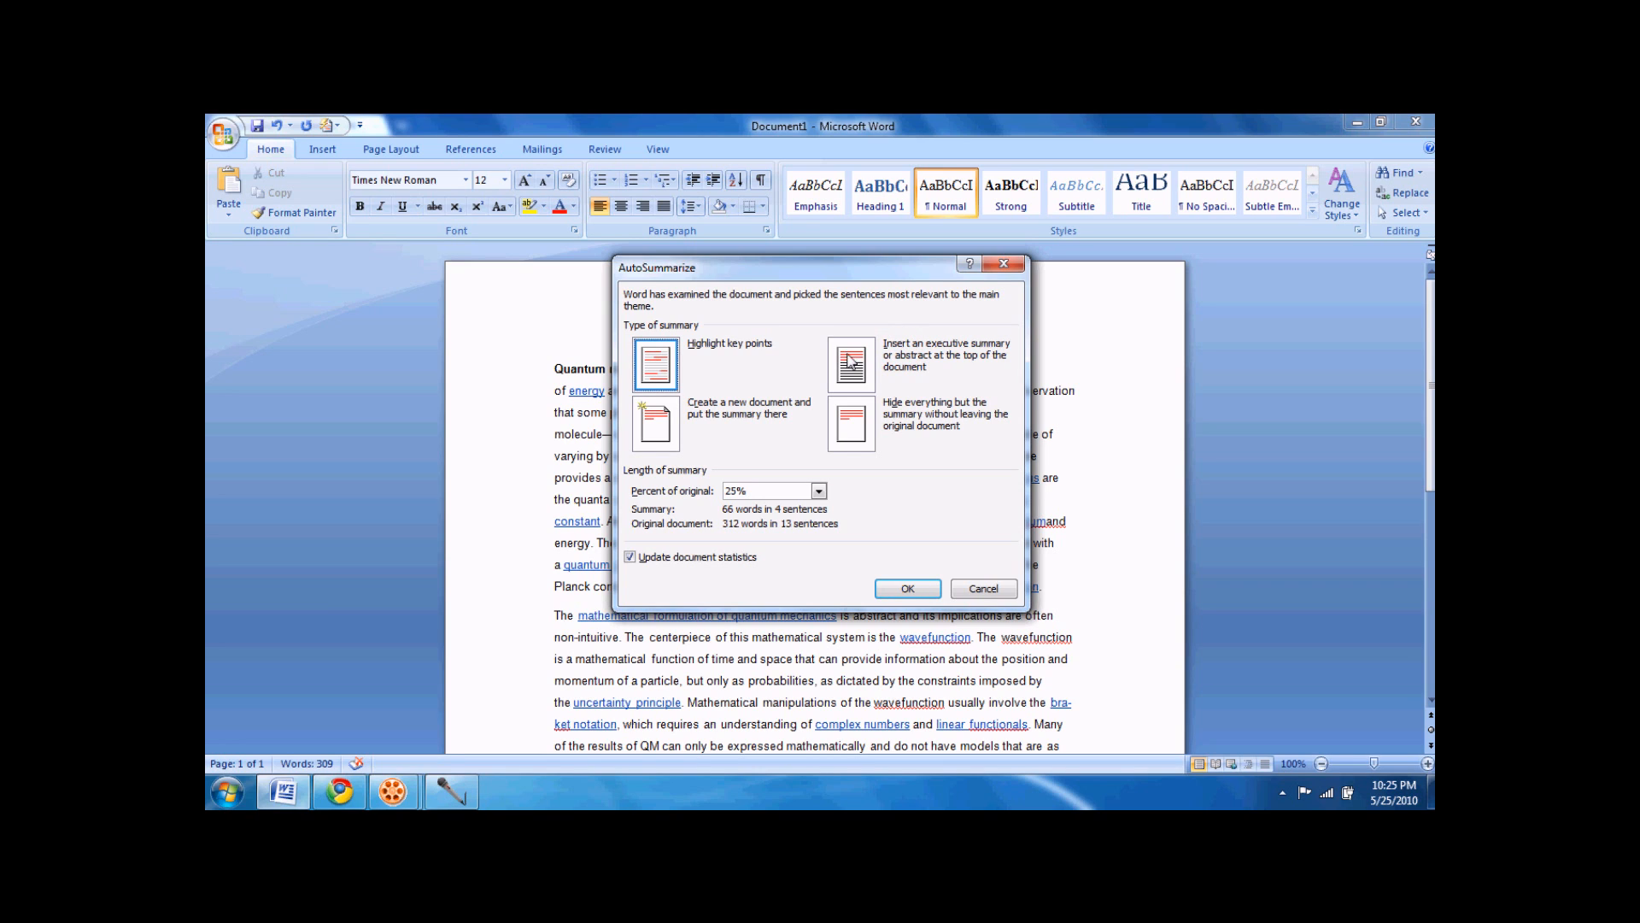
pyautogui.click(851, 364)
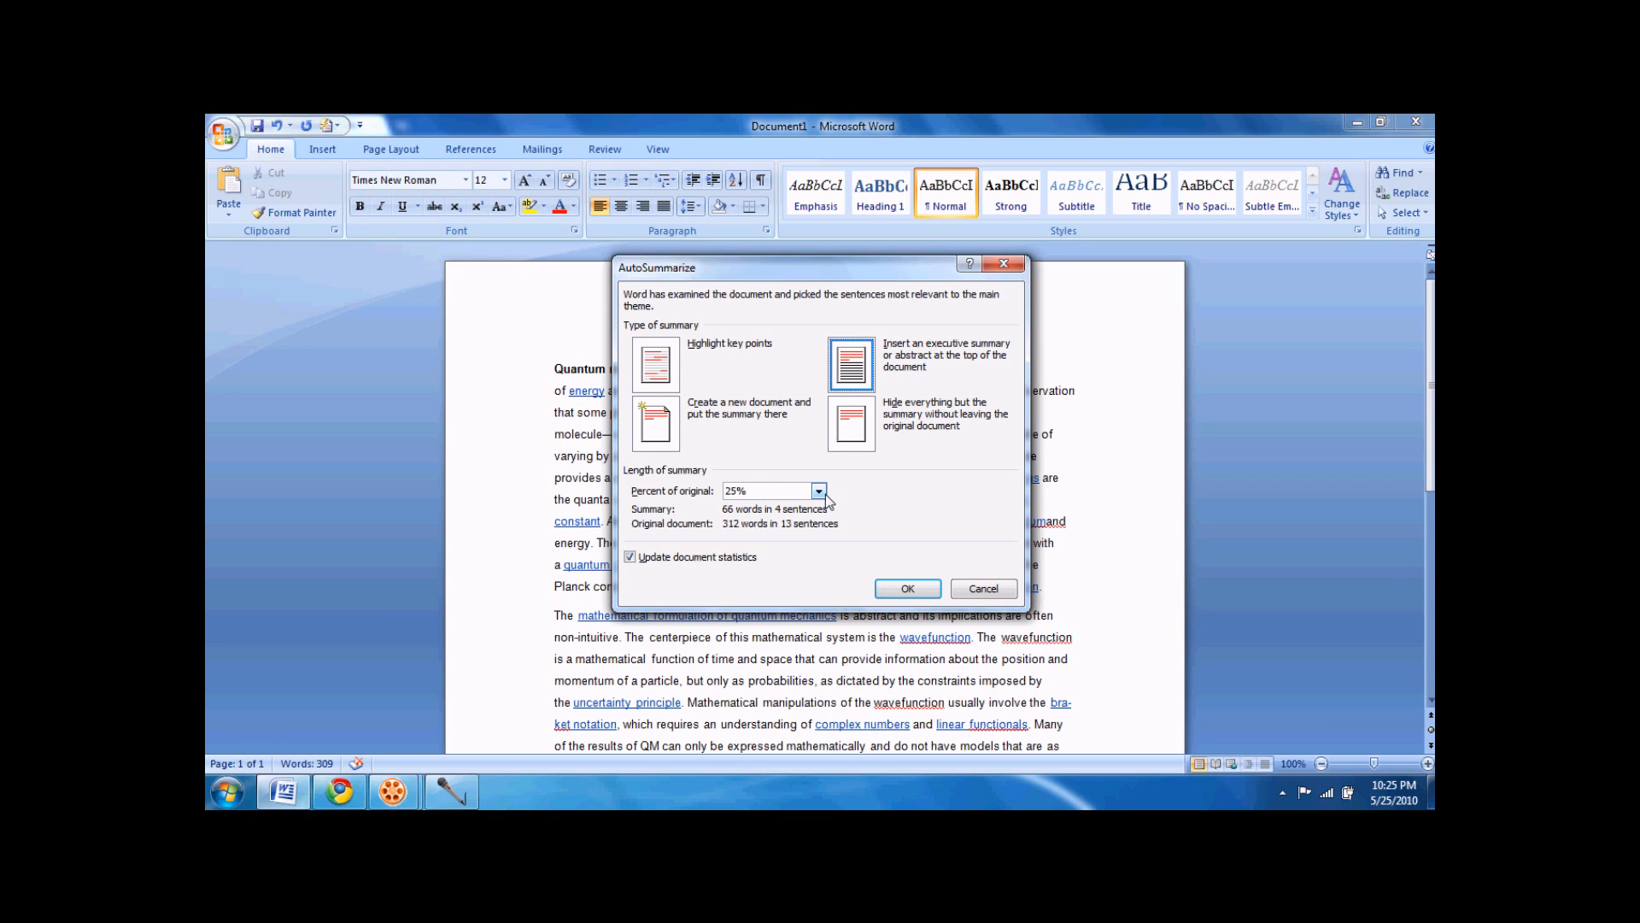
pyautogui.click(819, 492)
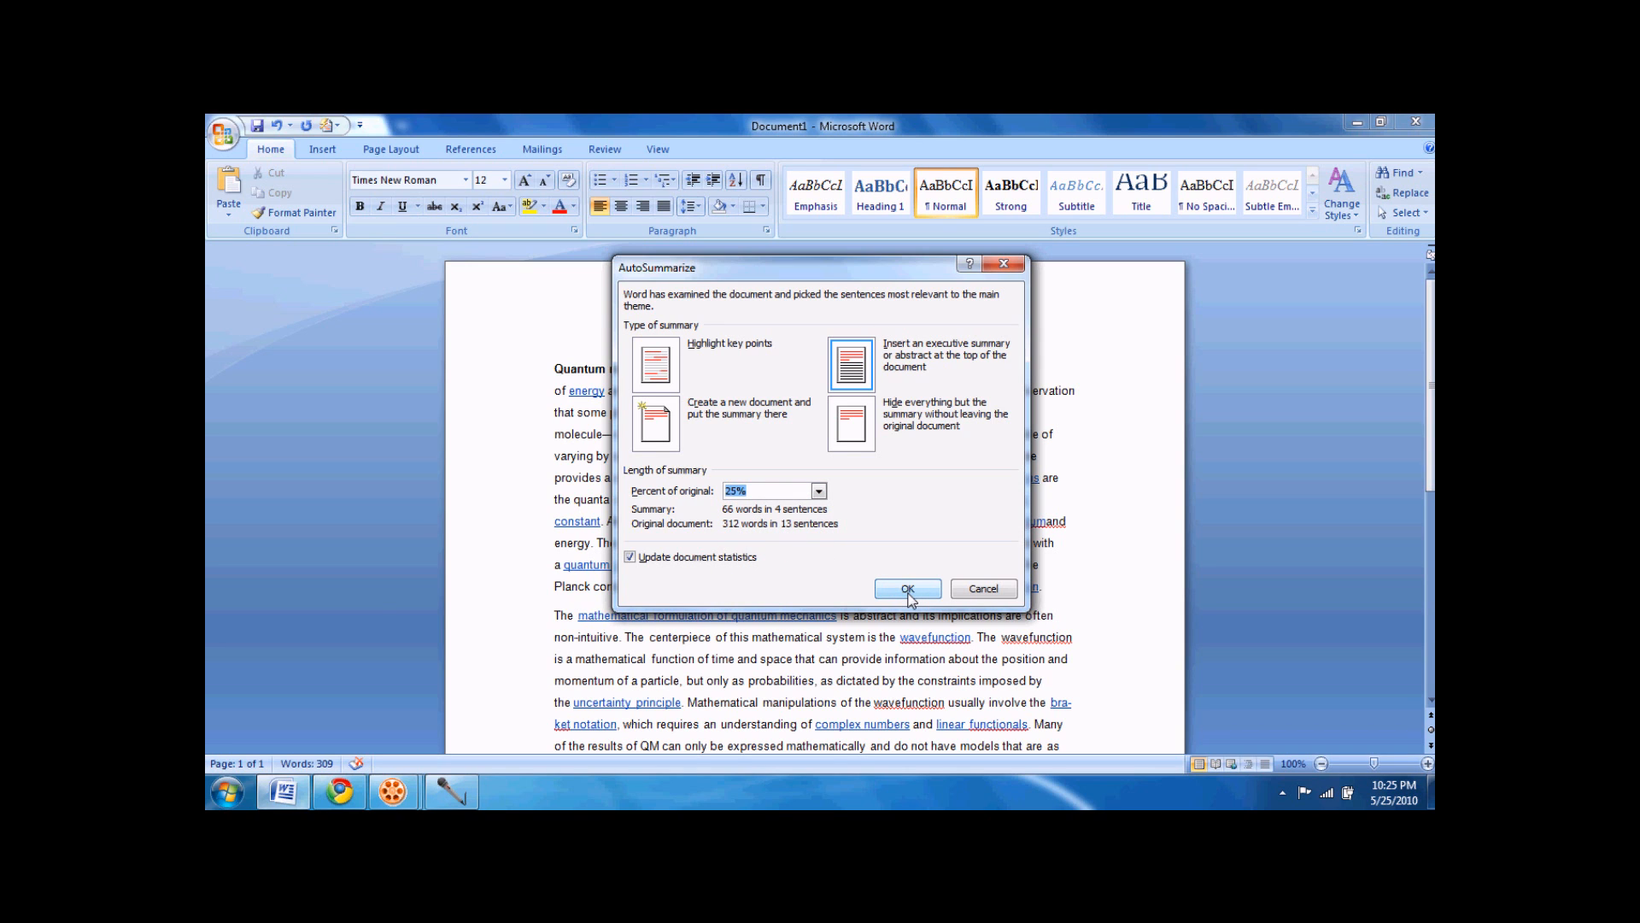
pyautogui.click(906, 589)
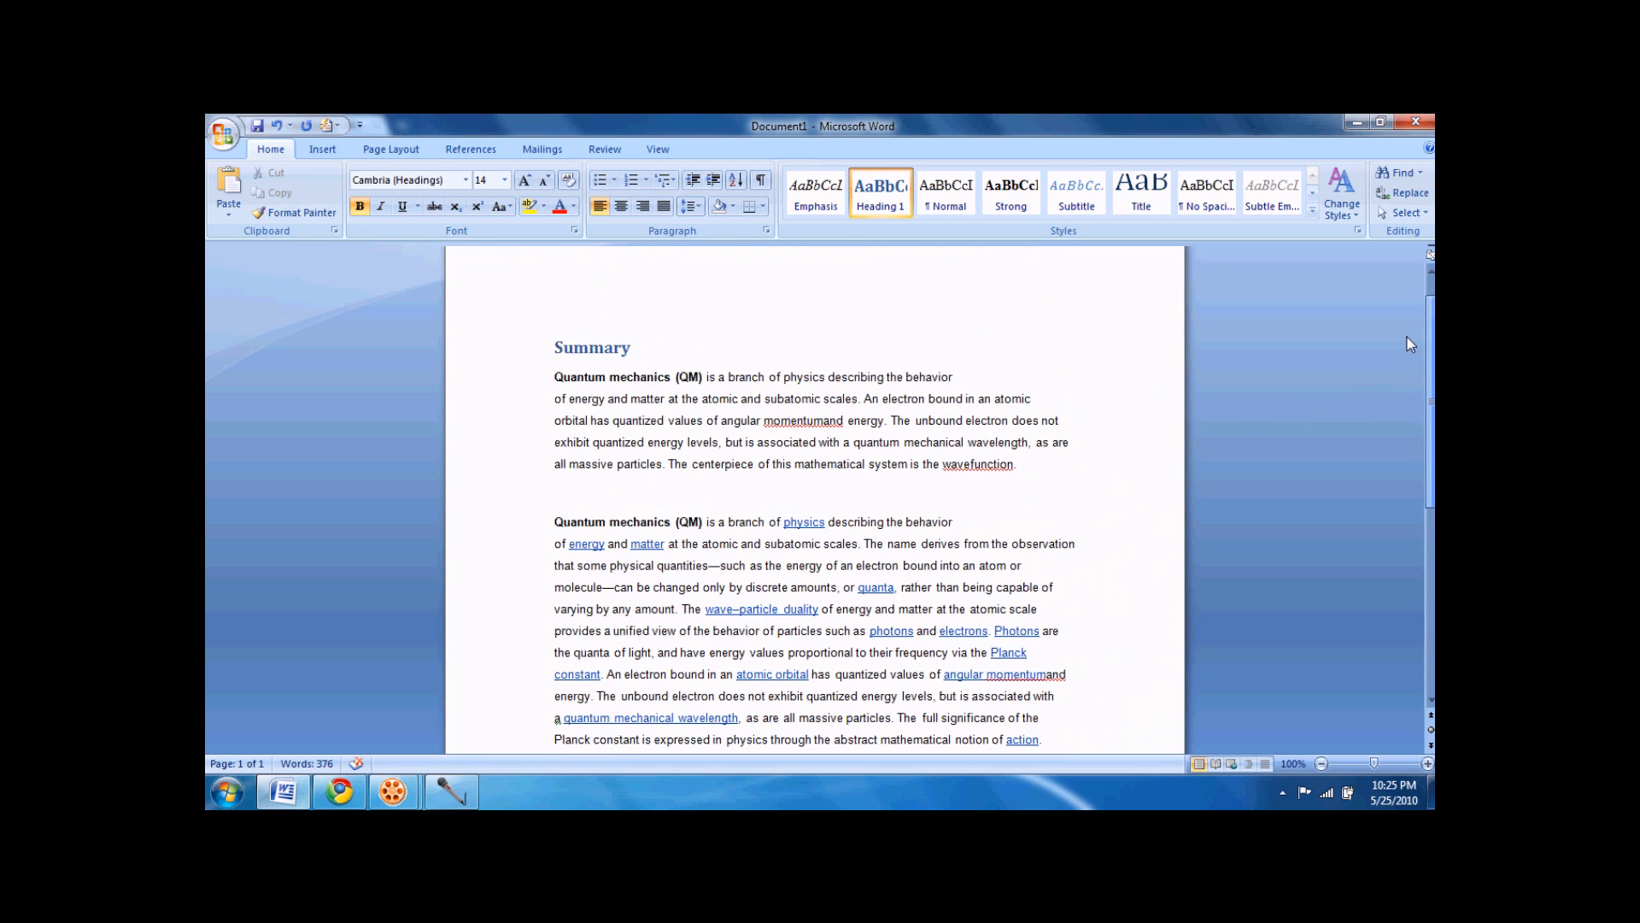
# - Look over the Summary heading and abstract above the quantum mechanics text
pyautogui.scroll(-3)
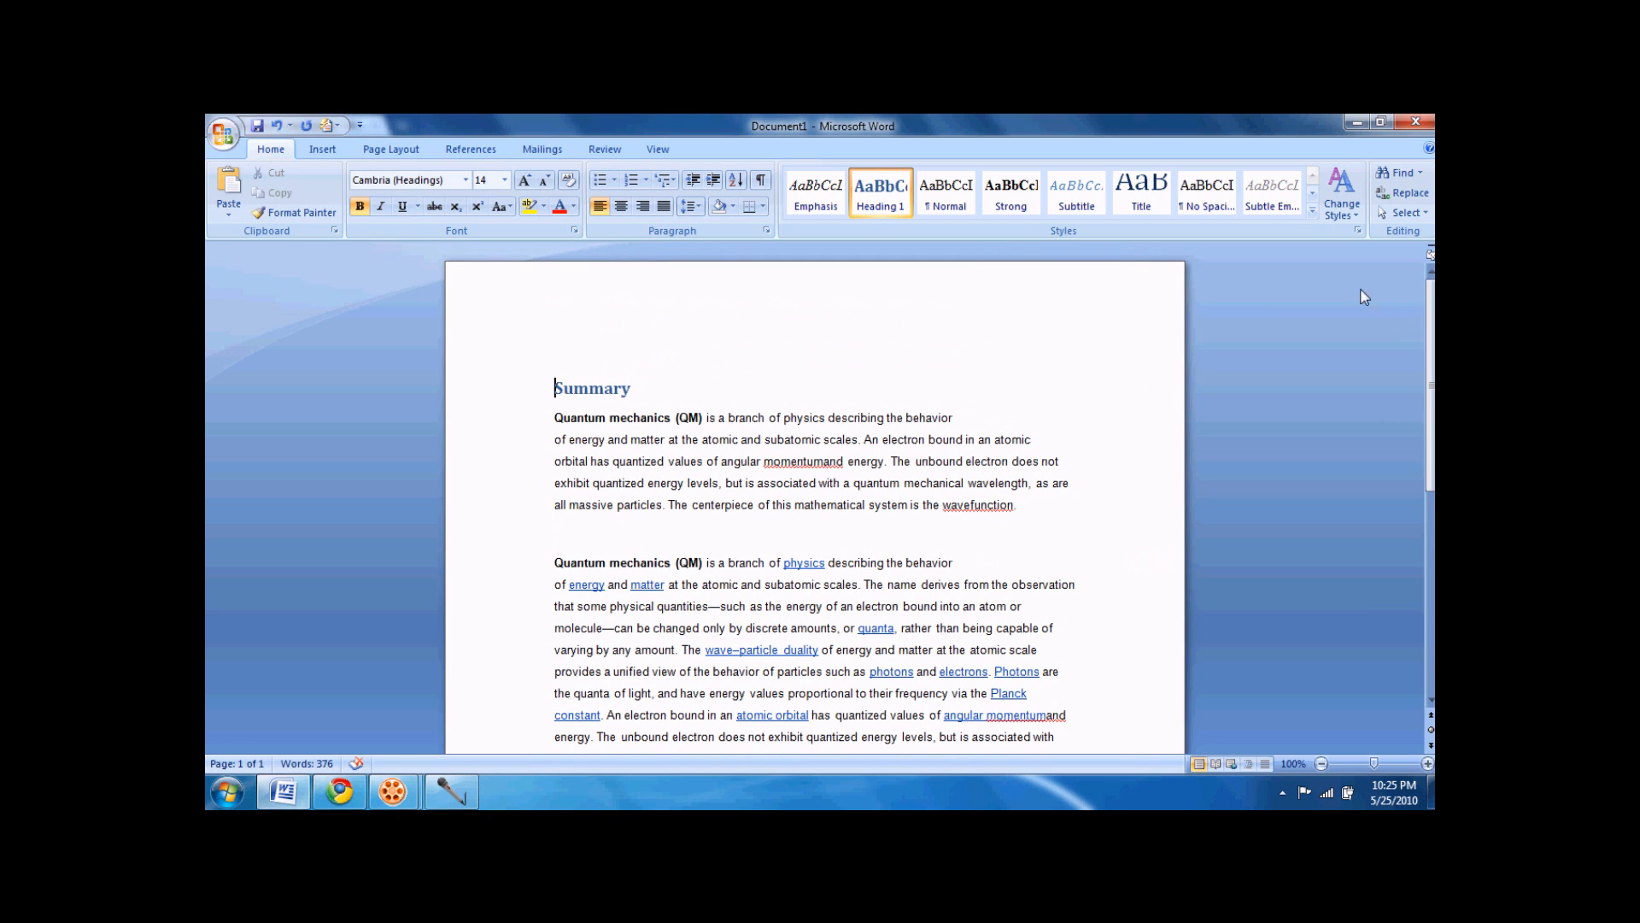
pyautogui.moveTo(1053, 399)
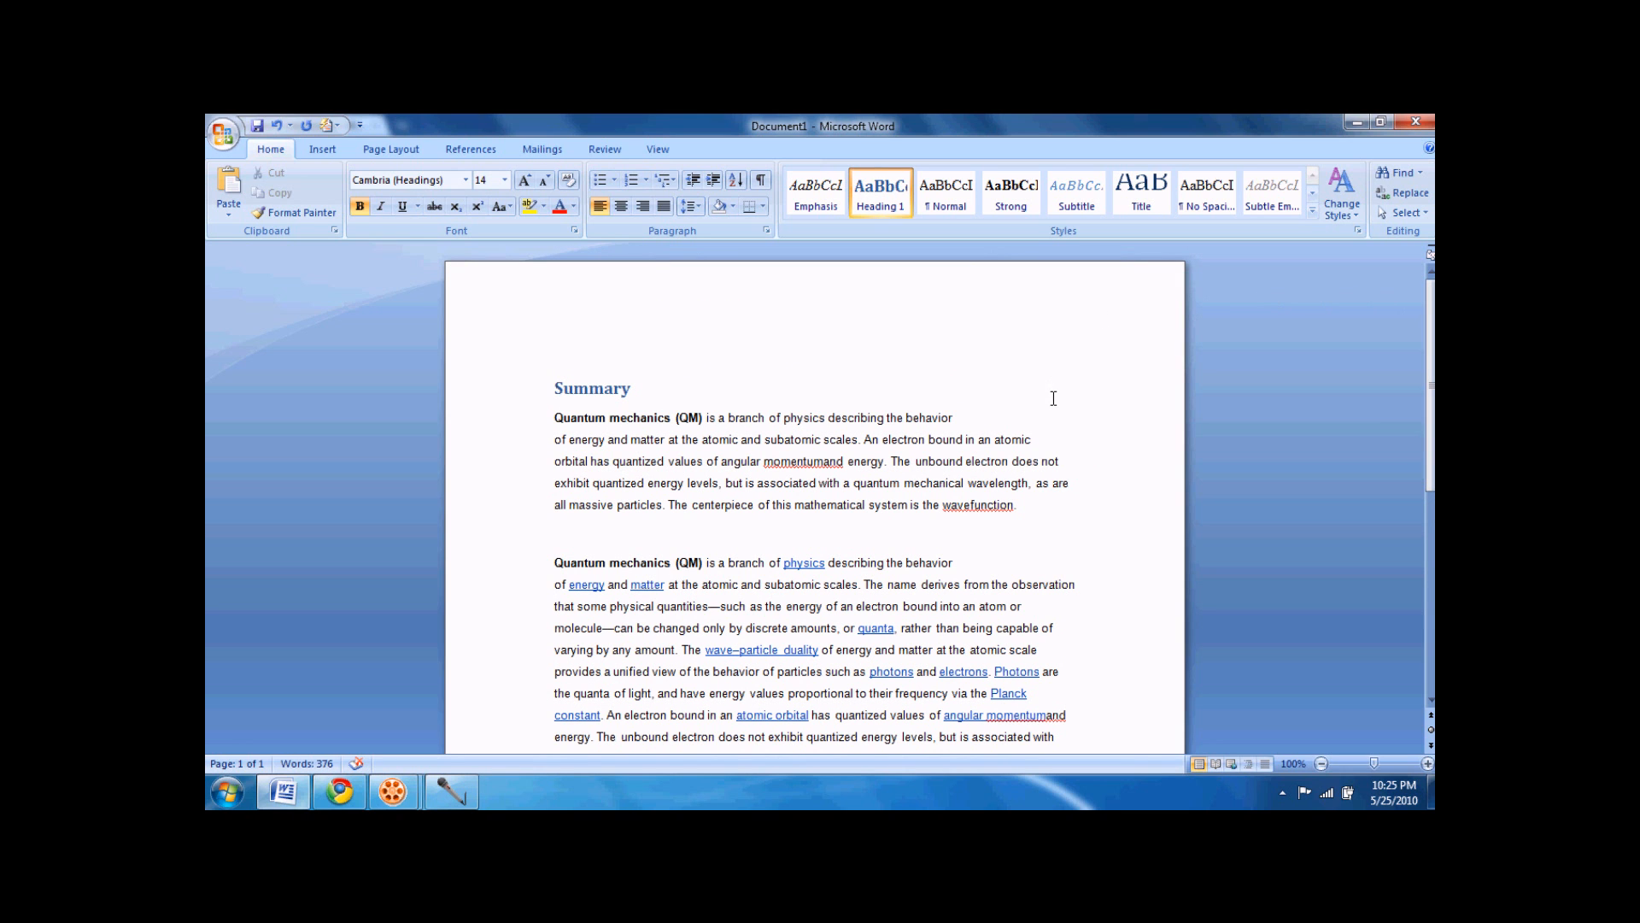
pyautogui.click(337, 790)
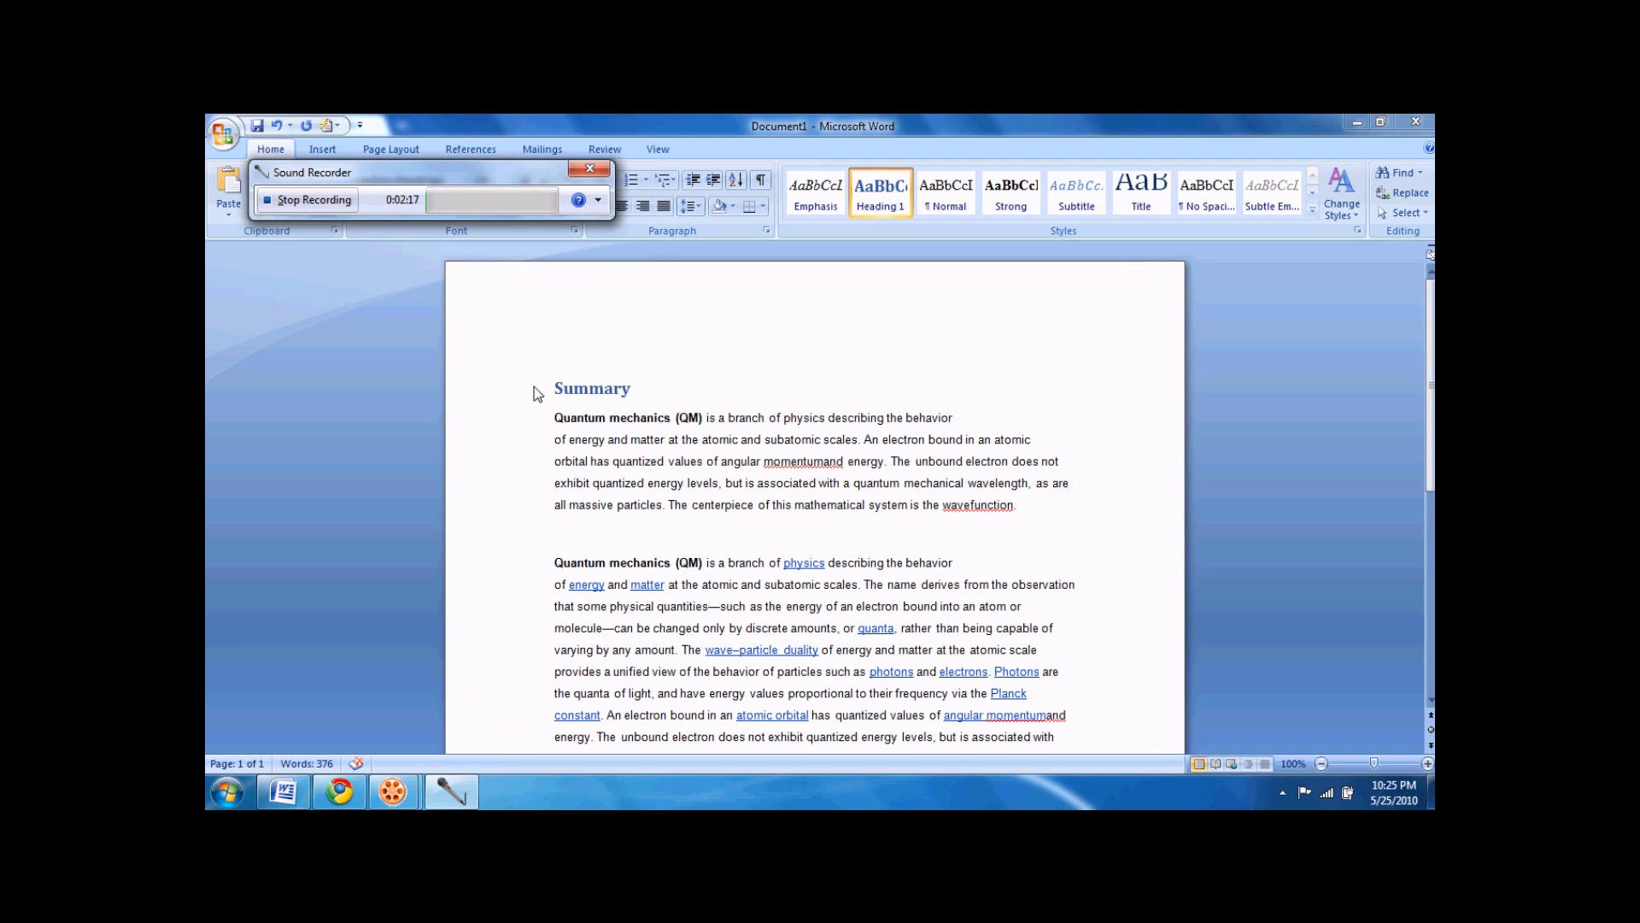
pyautogui.click(312, 200)
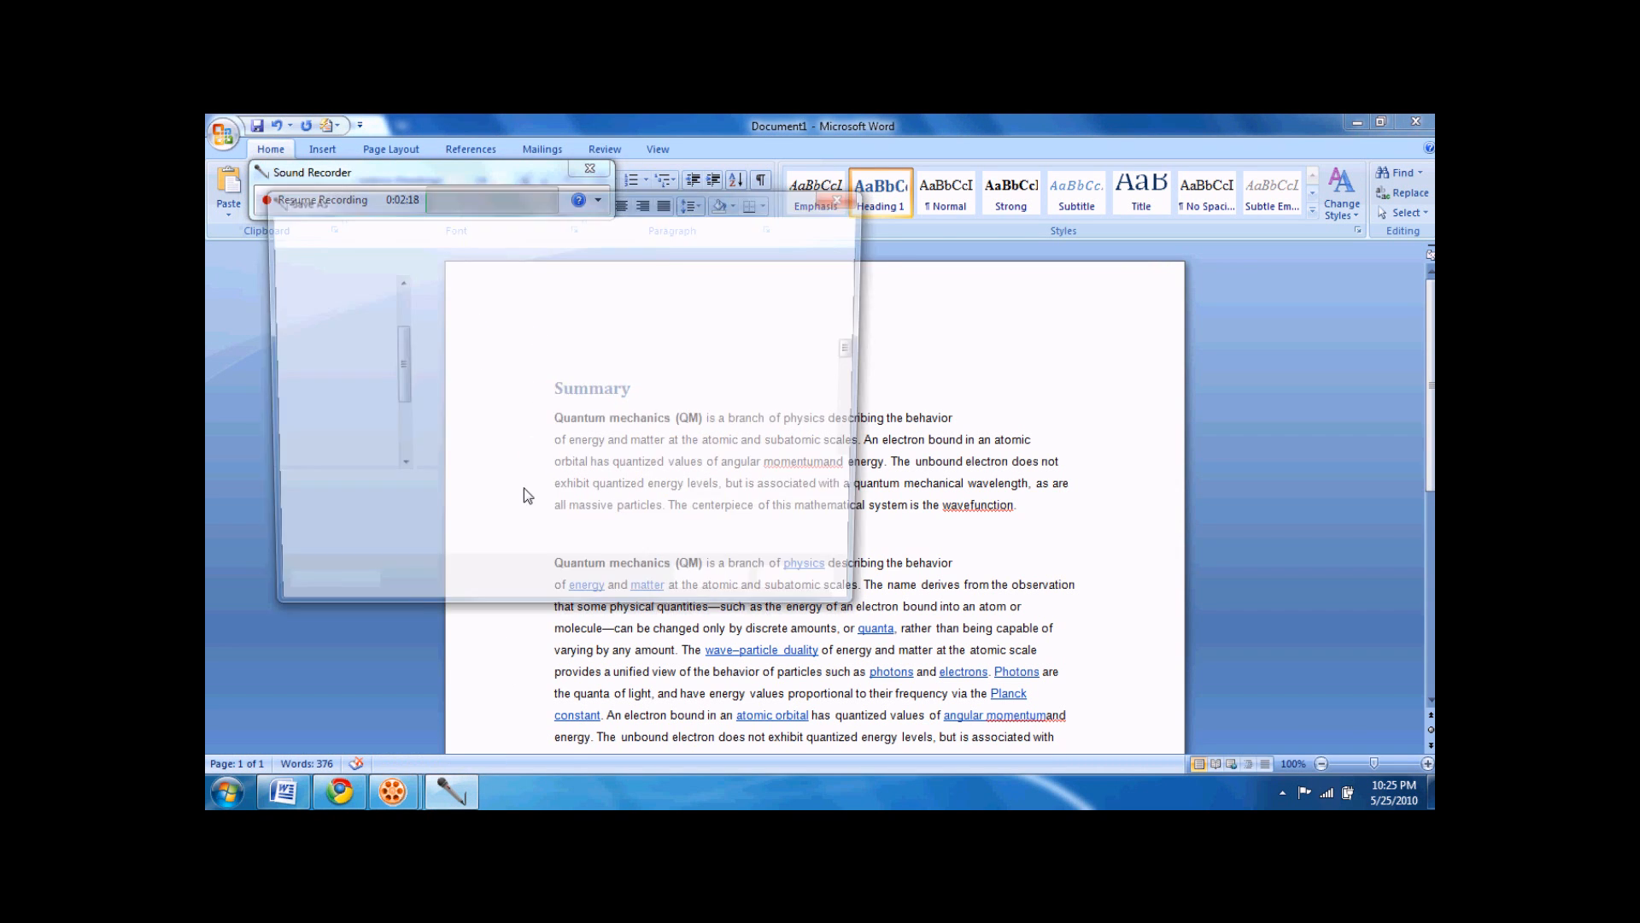
pyautogui.click(590, 172)
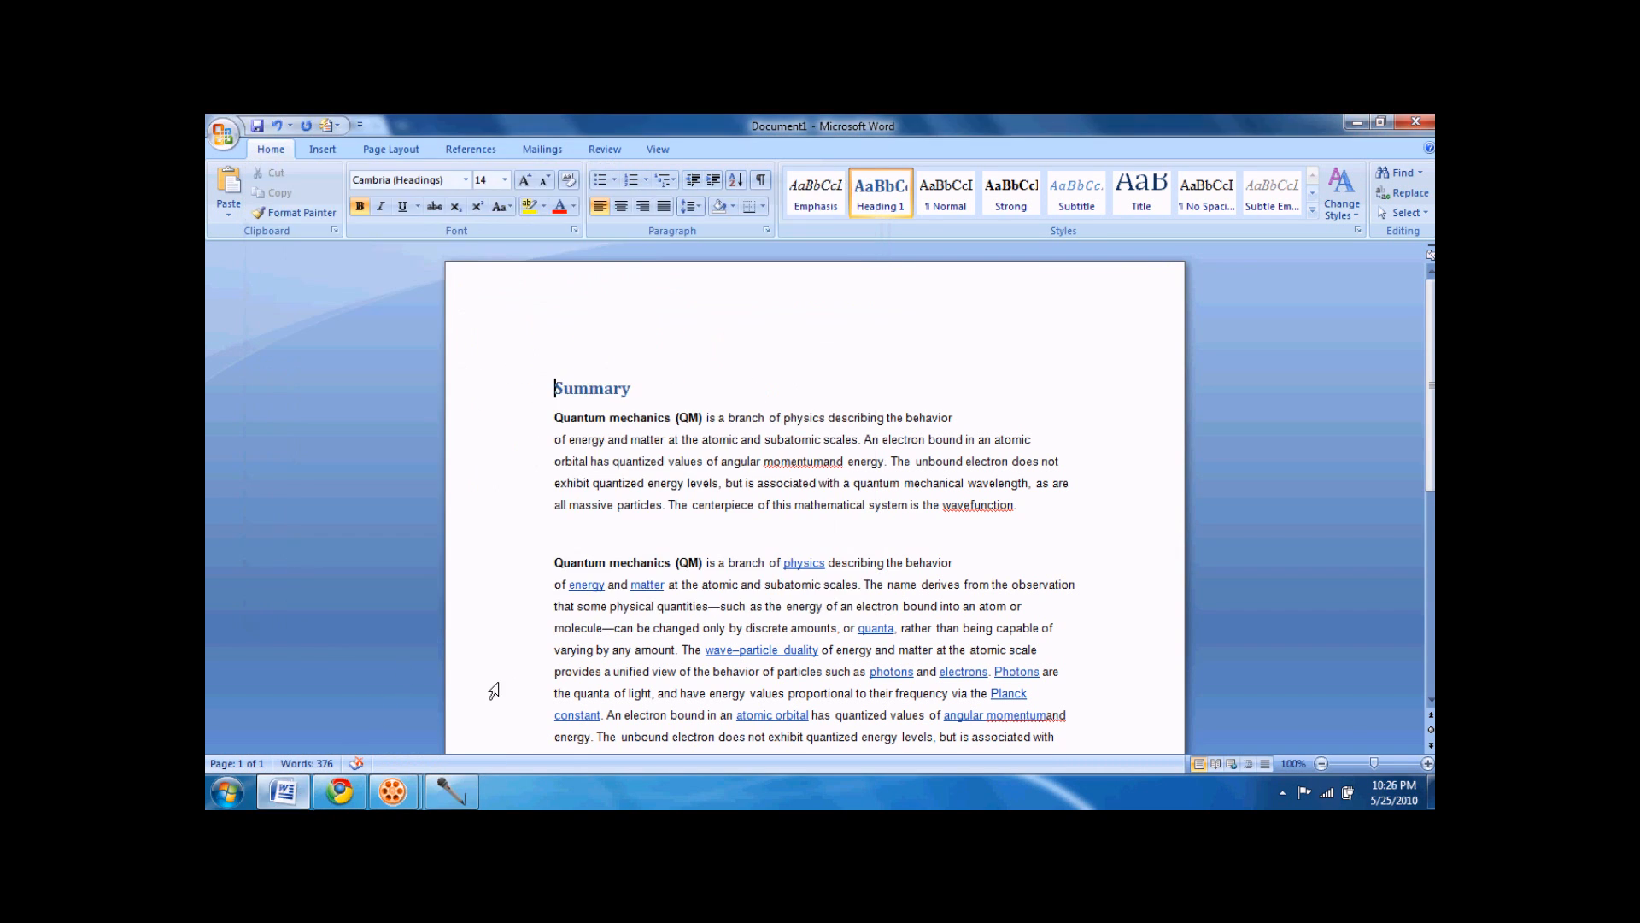
pyautogui.moveTo(656, 591)
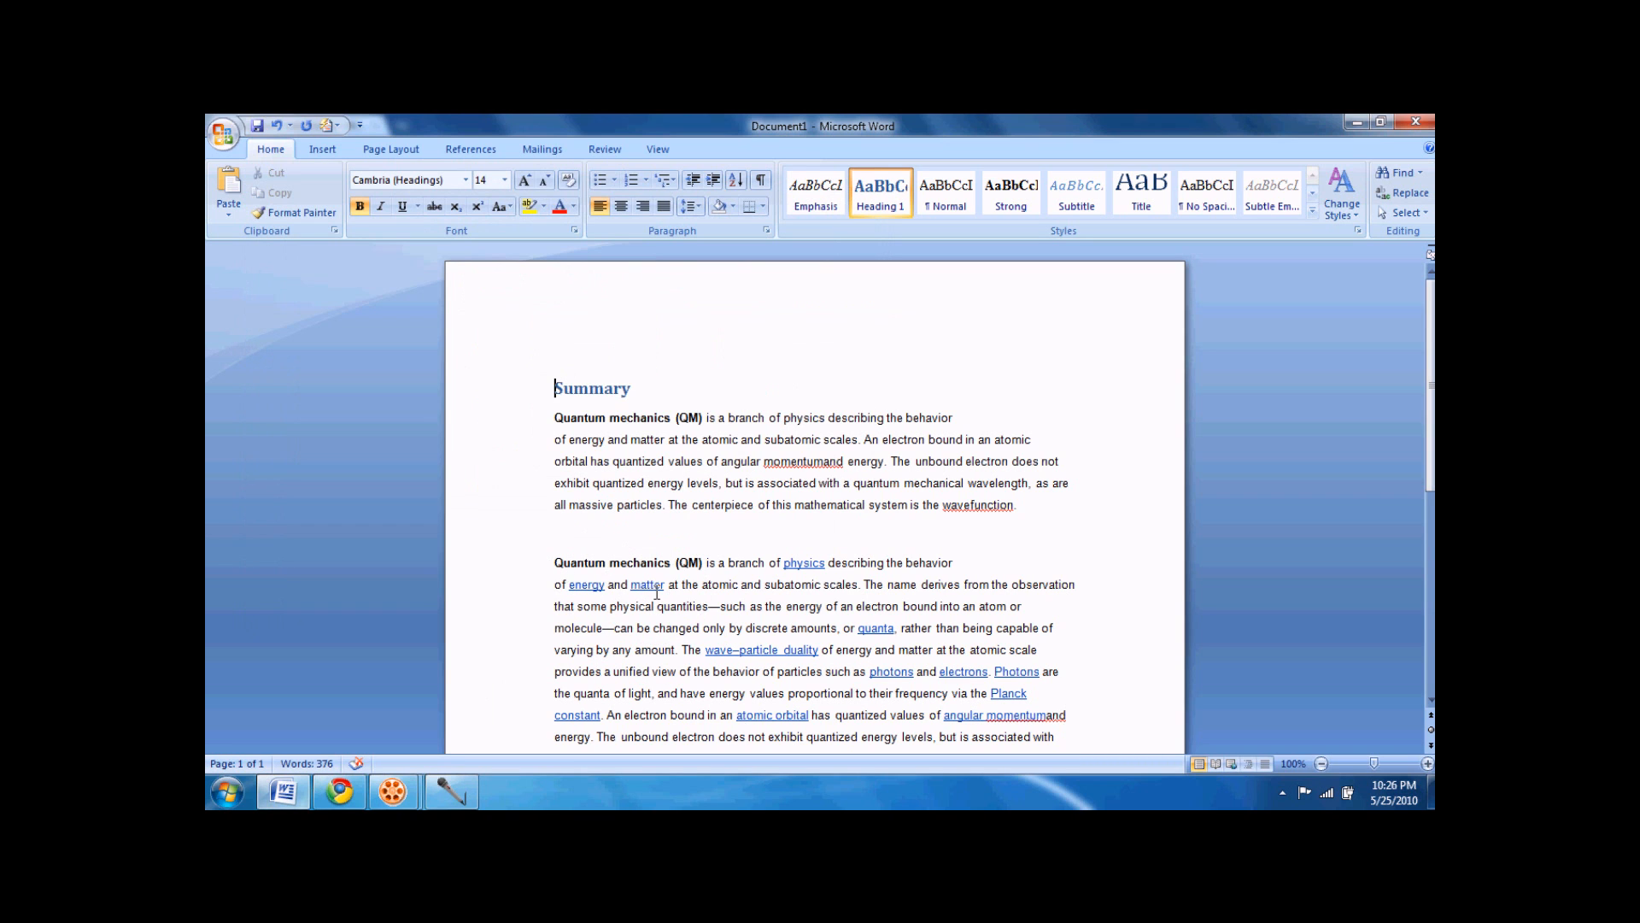